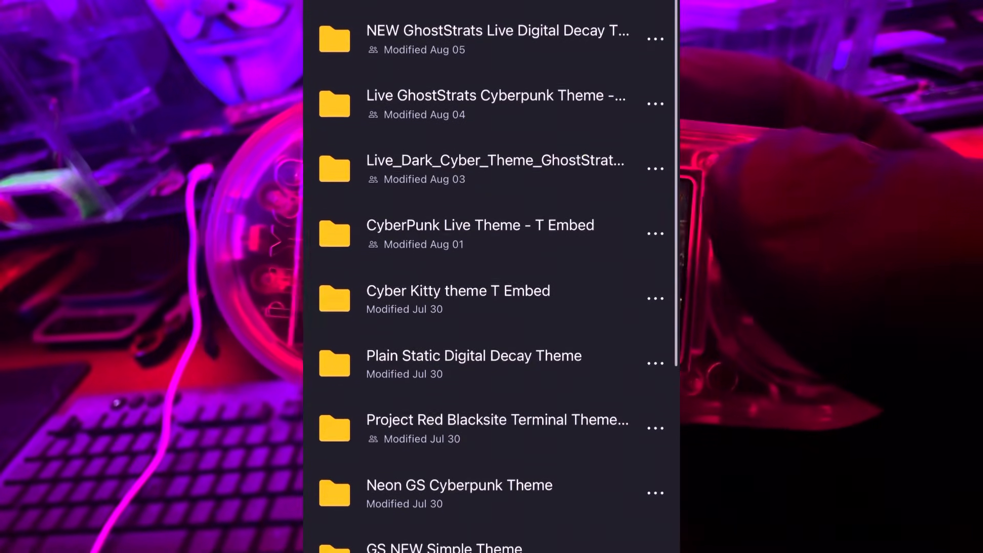
Browse down through the Bruce App Store theme listings.
{"action": "scroll", "scroll_direction": "down", "scroll_amount": 3}
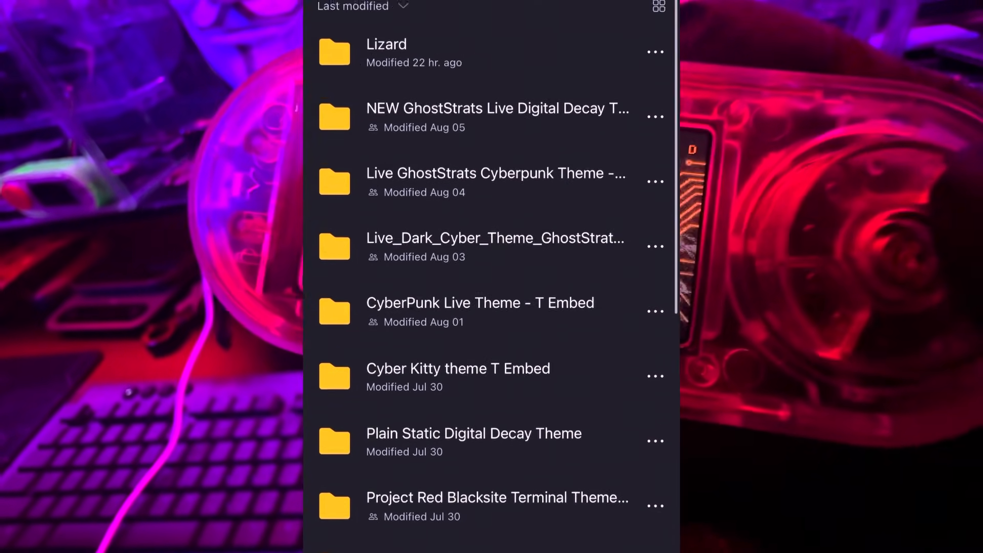
{"action": "scroll", "scroll_direction": "down", "scroll_amount": 3}
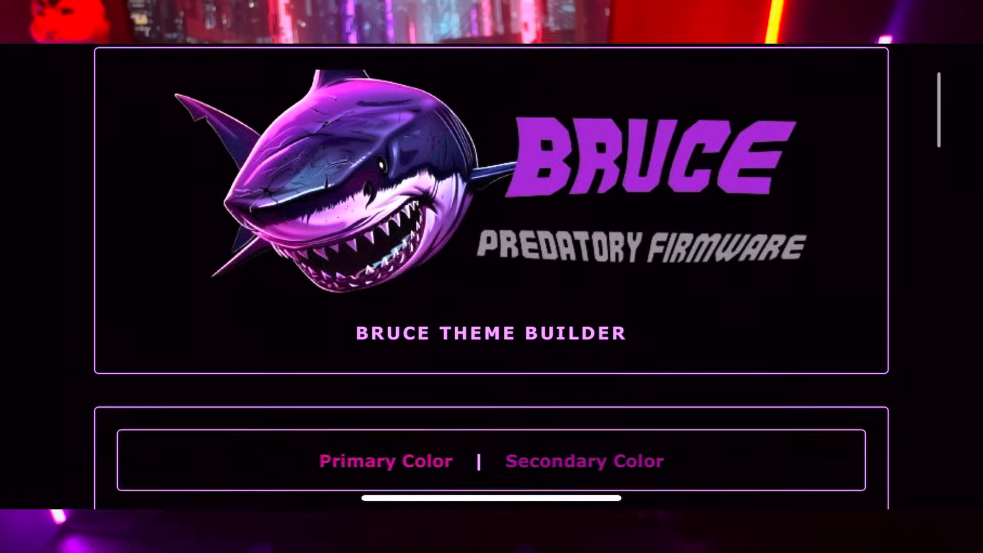
{"action": "scroll", "scroll_direction": "down", "scroll_amount": 3}
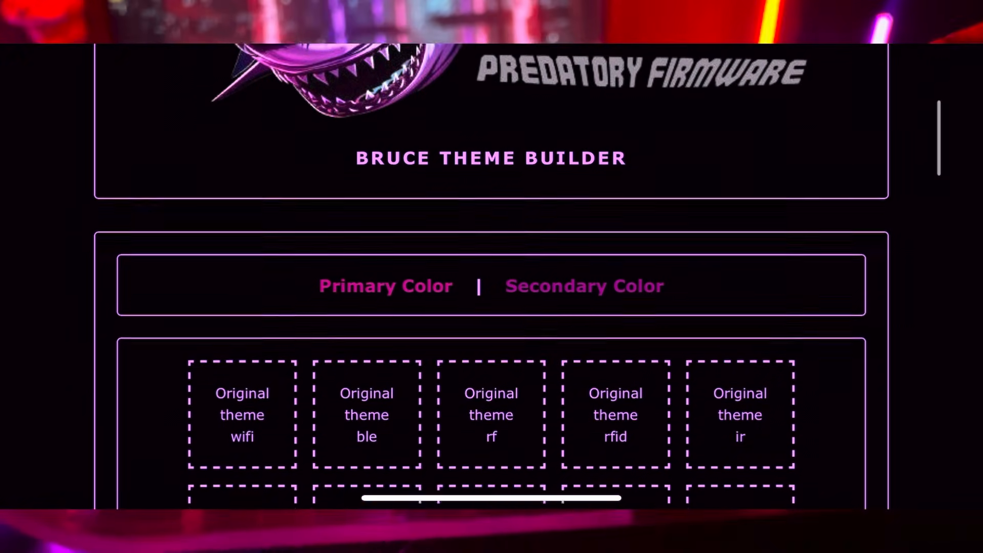
{"action": "scroll", "scroll_direction": "down", "scroll_amount": 3}
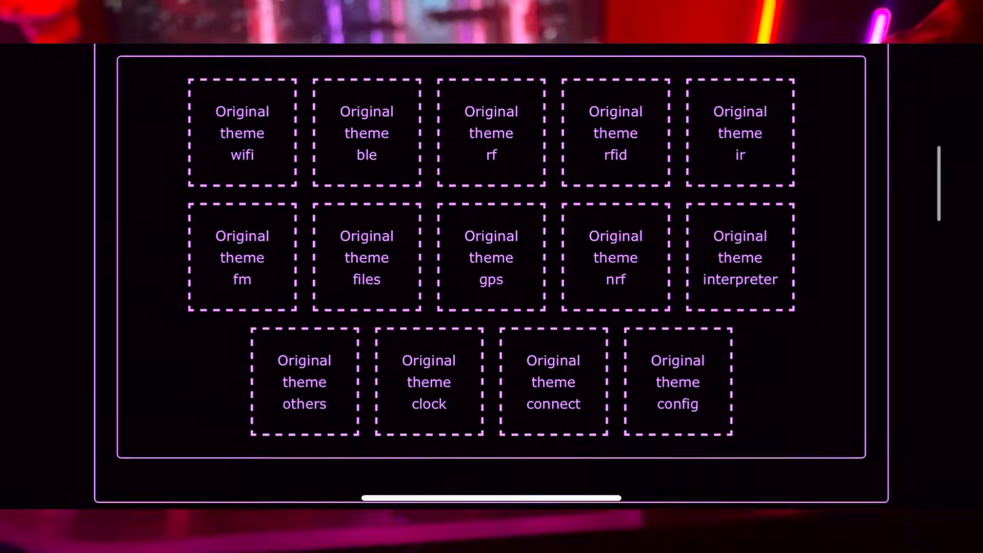
{"action": "scroll", "scroll_direction": "down", "scroll_amount": 3}
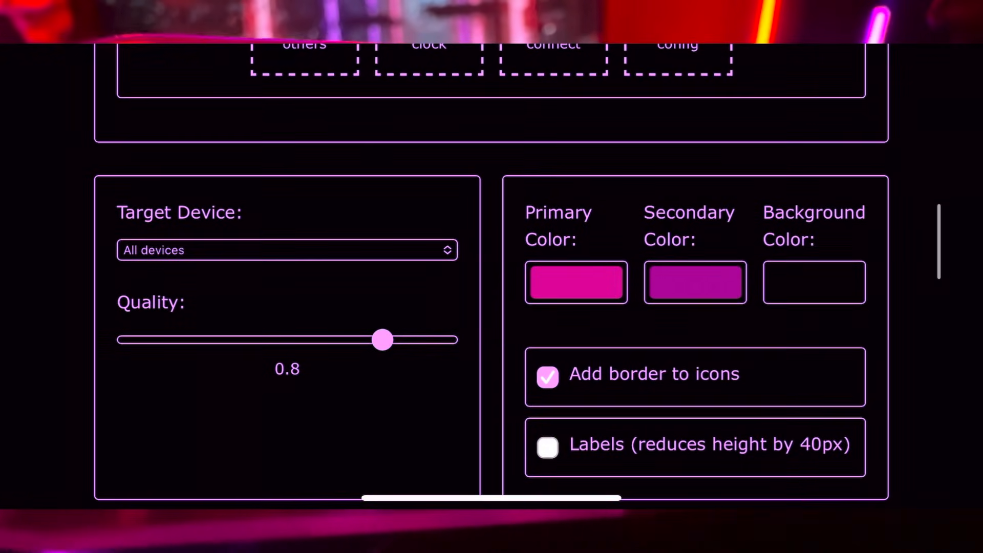
{"action": "scroll", "scroll_direction": "down", "scroll_amount": 3}
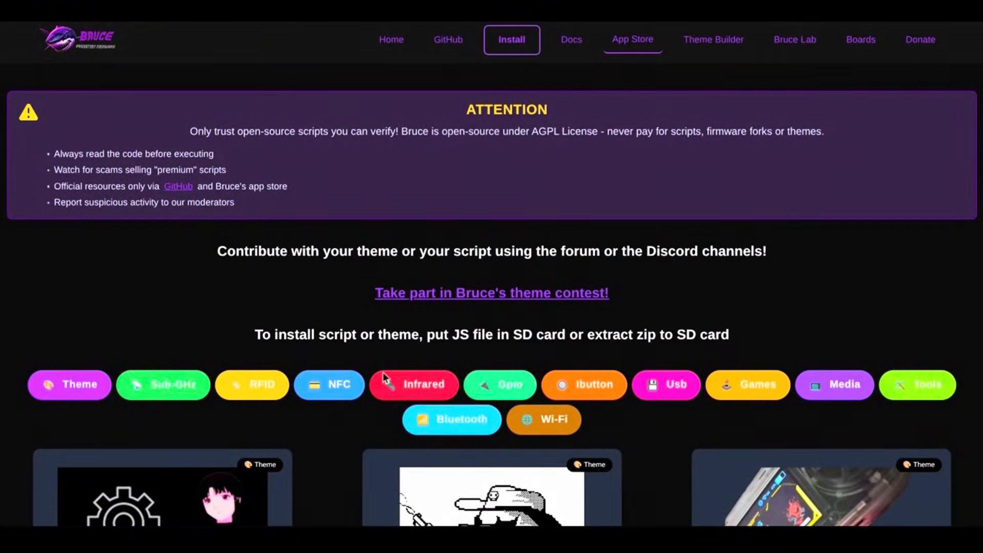
{"action": "mouse_move", "coordinate": [283, 202]}
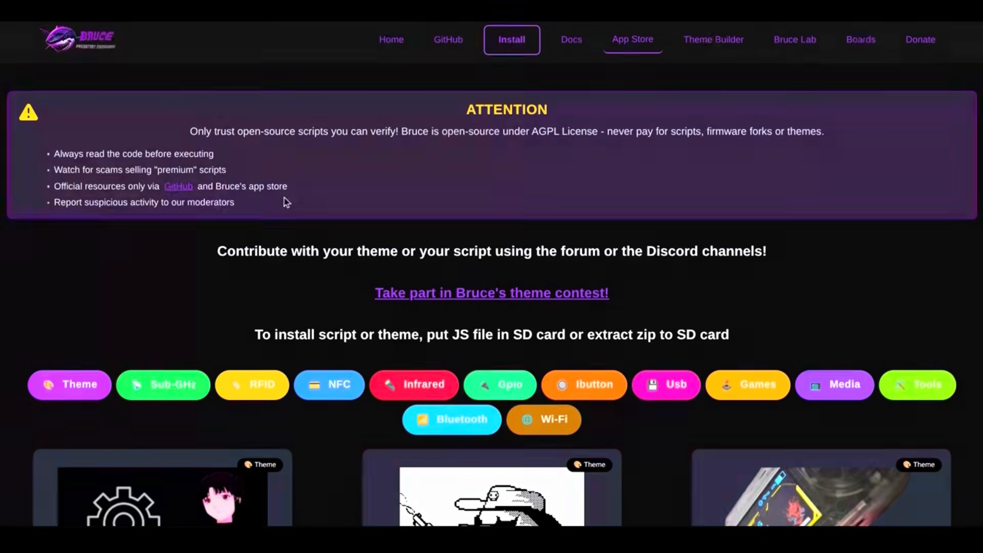
{"action": "scroll", "scroll_direction": "down", "scroll_amount": 3}
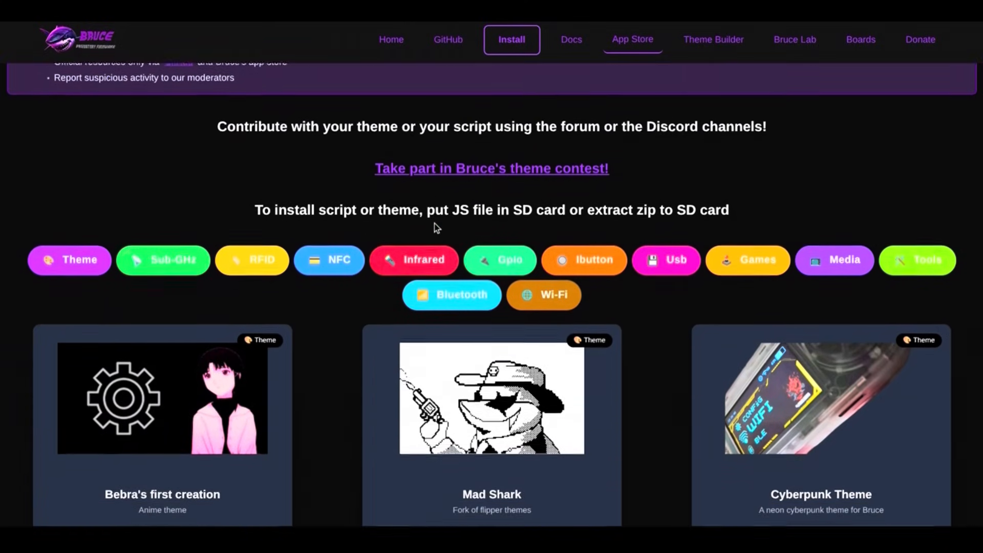
{"action": "scroll", "scroll_direction": "down", "scroll_amount": 3}
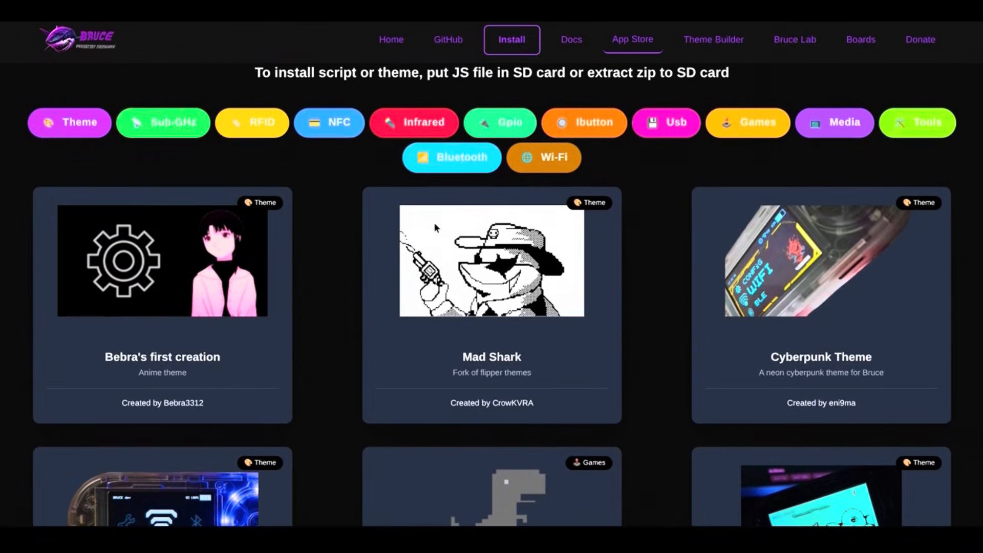
{"action": "scroll", "scroll_direction": "down", "scroll_amount": 3}
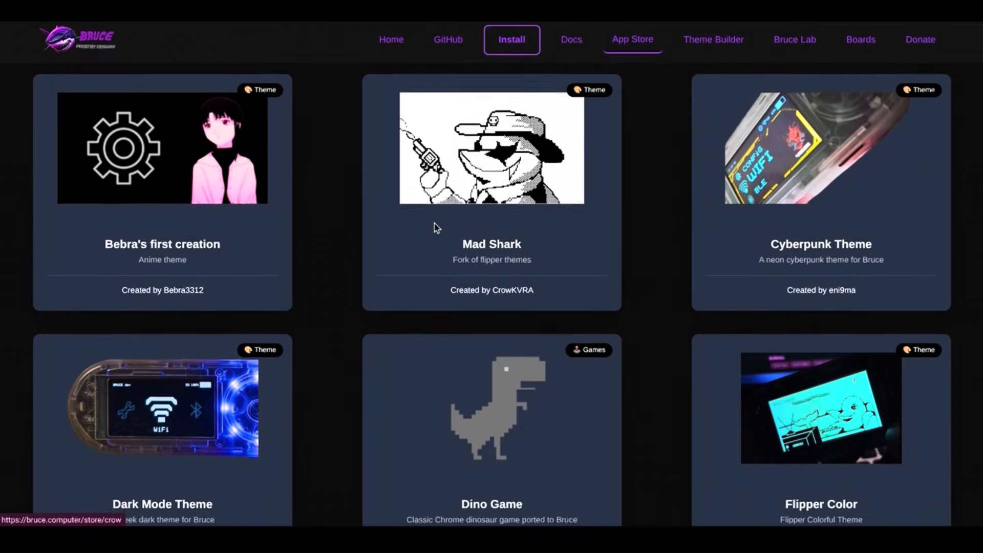
{"action": "scroll", "scroll_direction": "down", "scroll_amount": 3}
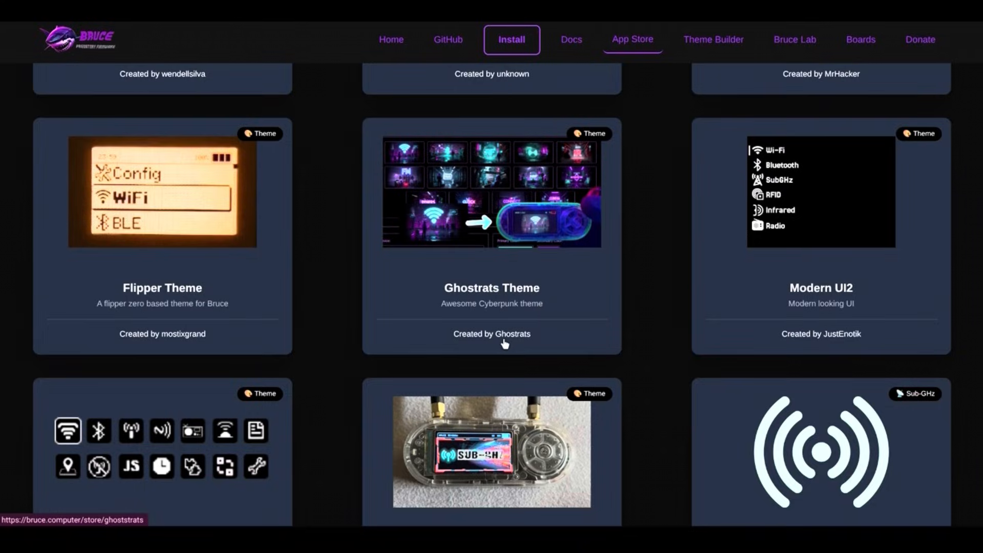
Open the Ghostrats Theme page and view its preview and description.
{"action": "left_click", "coordinate": [492, 191]}
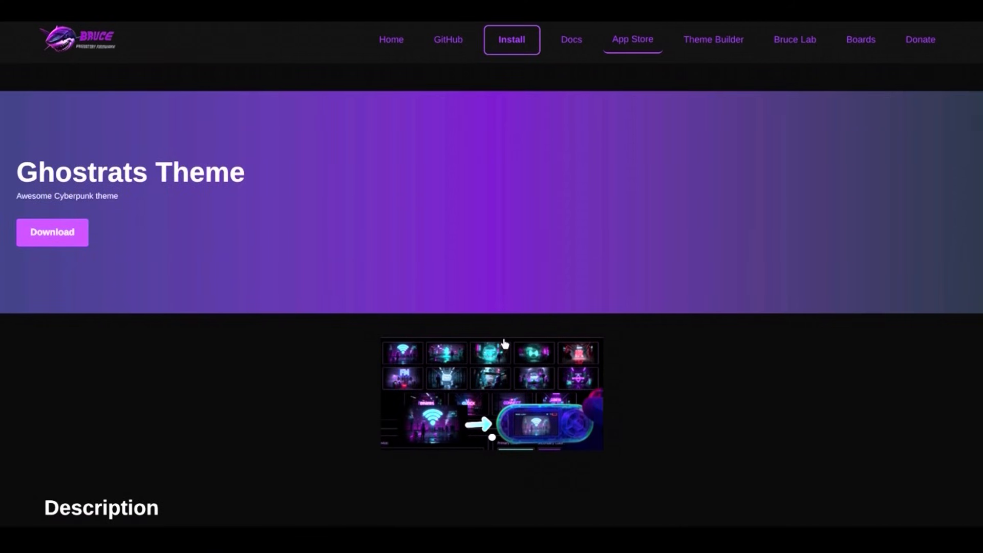
{"action": "scroll", "scroll_direction": "down", "scroll_amount": 3}
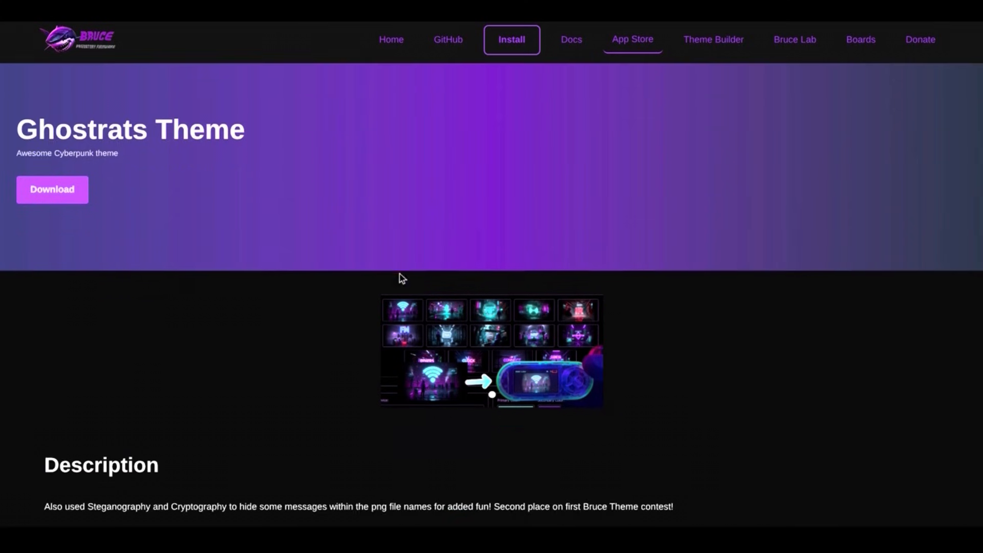
{"action": "scroll", "scroll_direction": "down", "scroll_amount": 3}
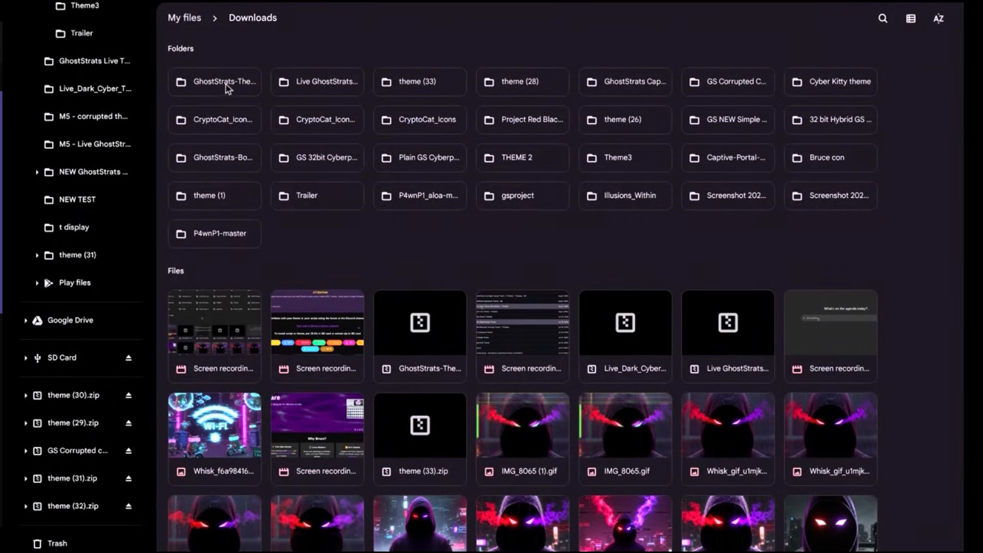
Paste the copied GhostStrats theme folder onto the SD card.
{"action": "right_click", "coordinate": [214, 82]}
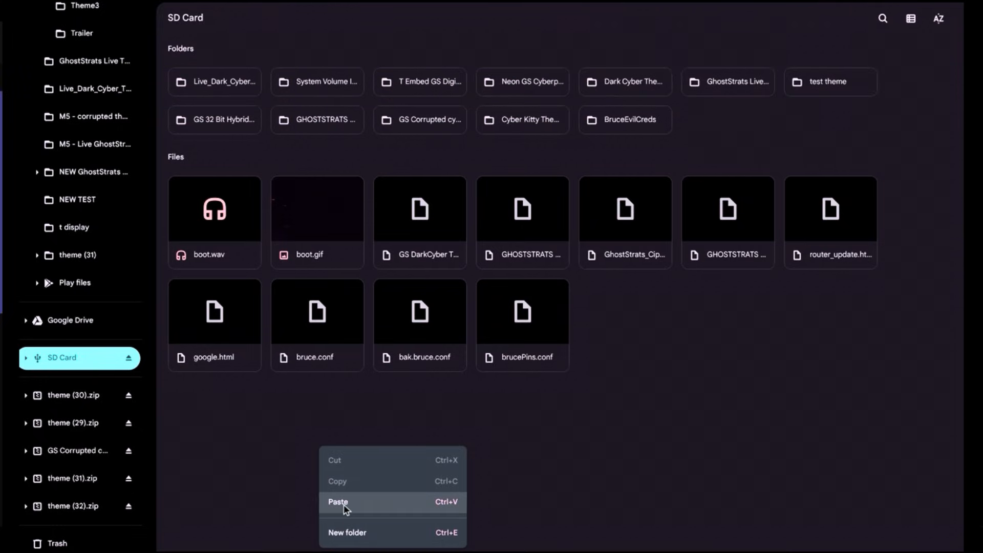
{"action": "left_click", "coordinate": [339, 501]}
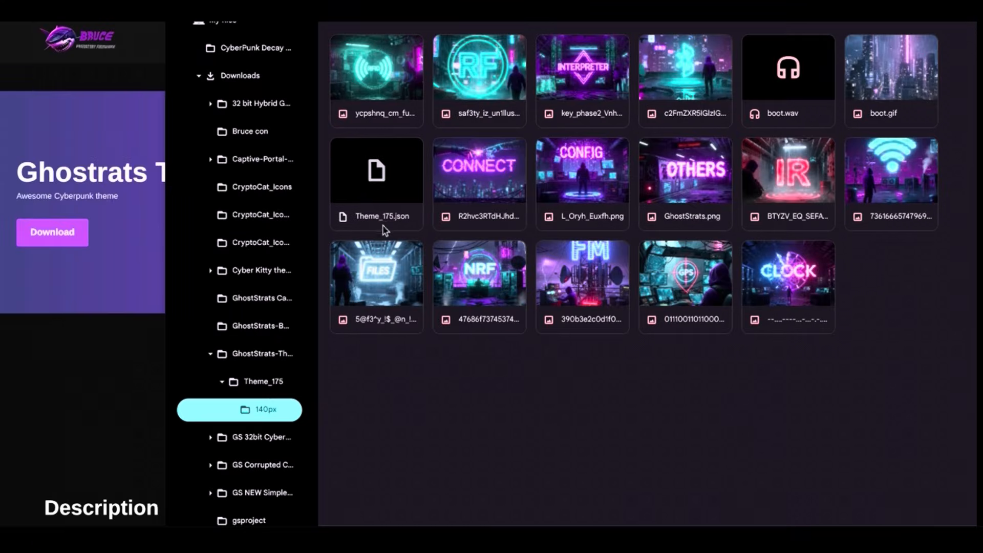
{"action": "mouse_move", "coordinate": [775, 105]}
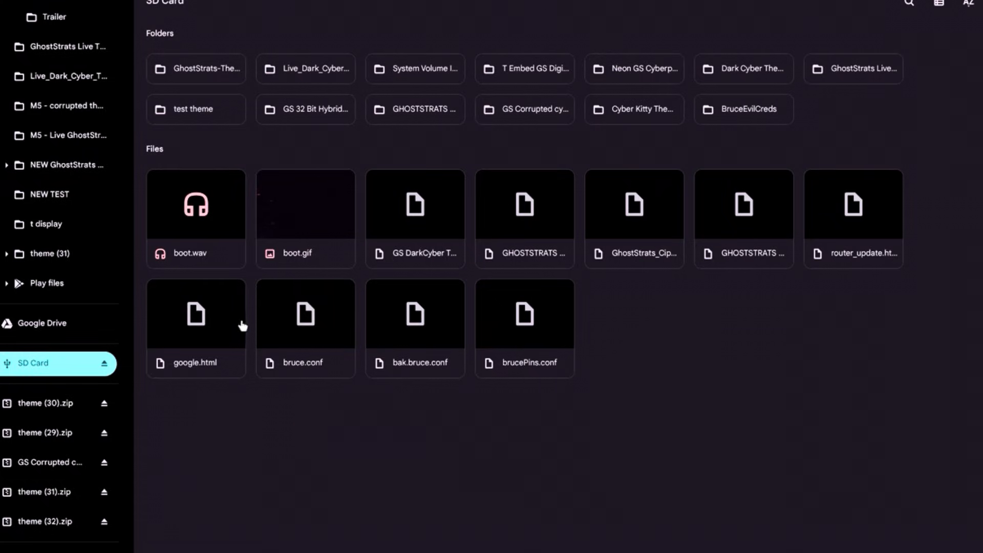
Inspect the theme folder's boot.wav sound and boot.gif animation files.
{"action": "left_click", "coordinate": [195, 203]}
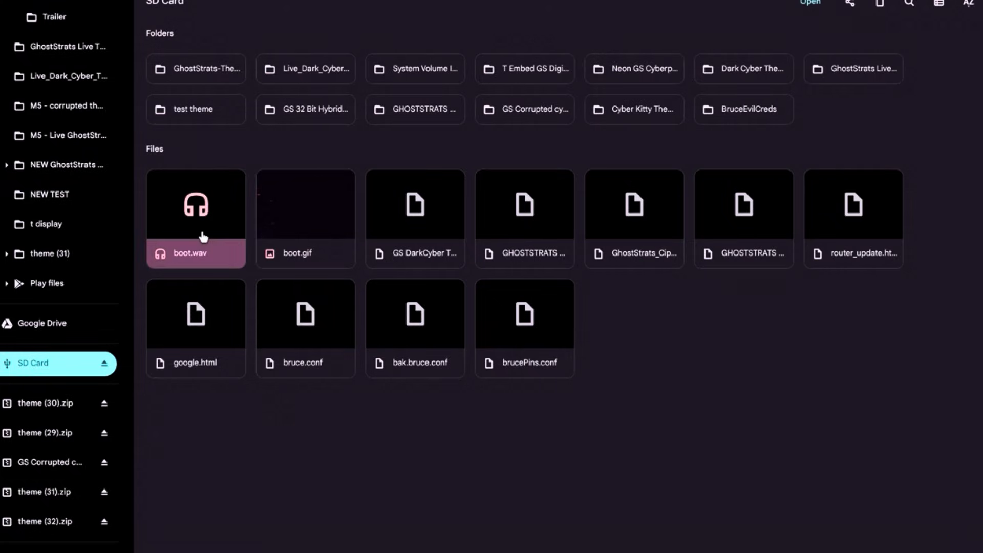
{"action": "double_click", "coordinate": [196, 202]}
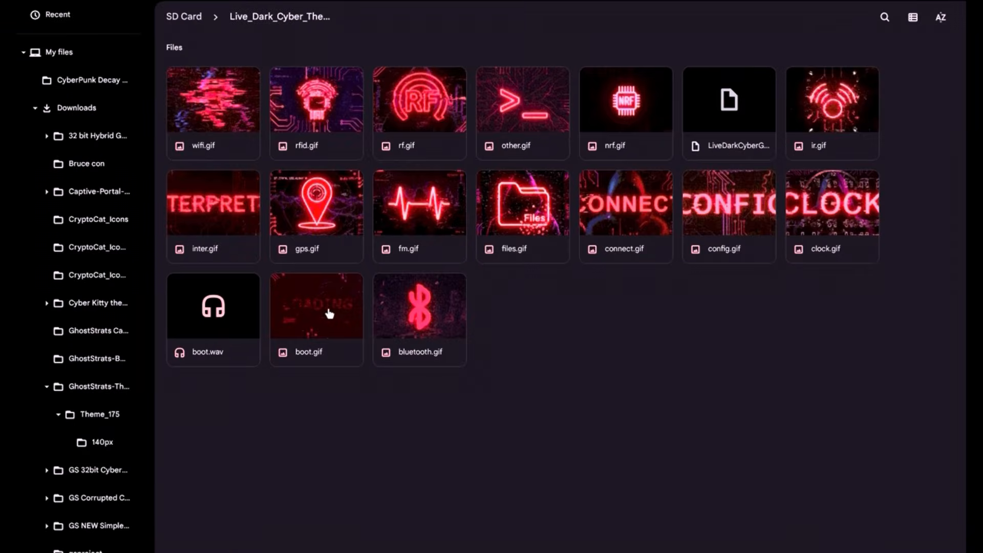
{"action": "right_click", "coordinate": [316, 307]}
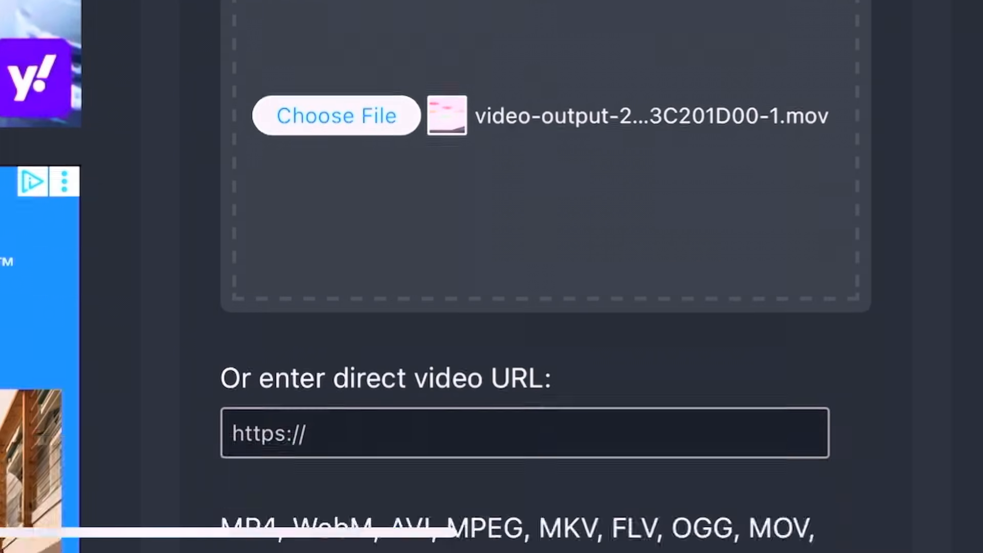
Resize the GIF to 320×170 and run lossy GIF compression on it.
{"action": "scroll", "scroll_direction": "down", "scroll_amount": 3}
{"action": "type", "text": "1"}
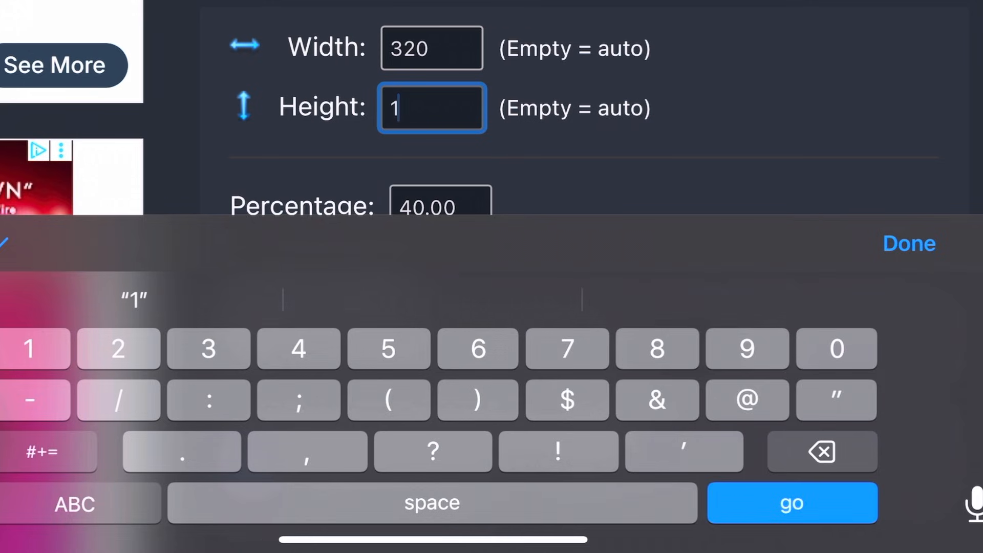
{"action": "type", "text": "70"}
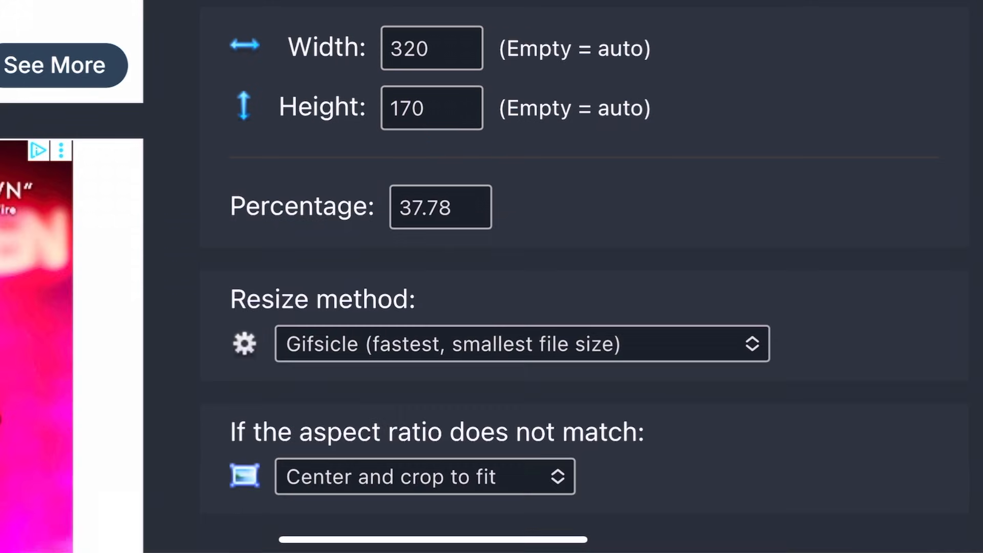
{"action": "scroll", "scroll_direction": "down", "scroll_amount": 3}
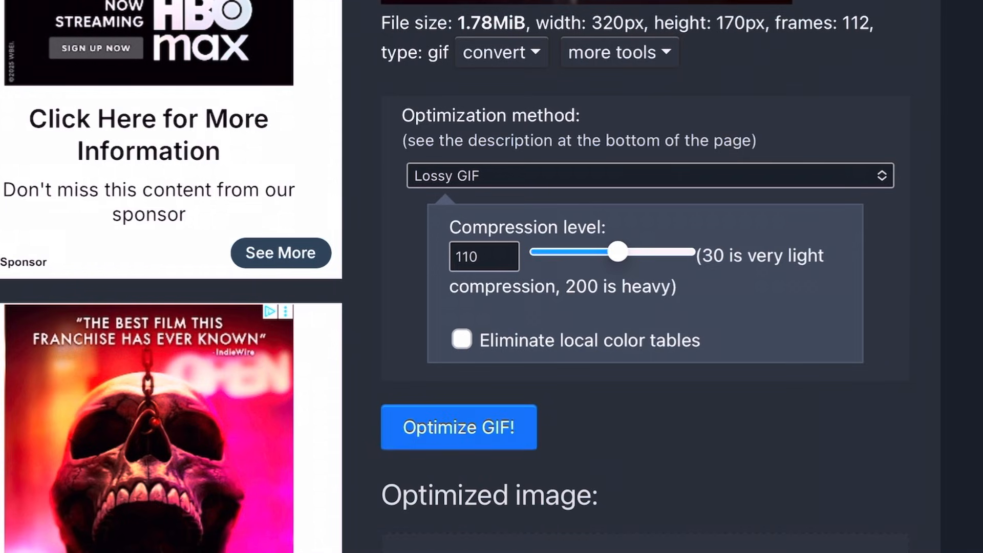
{"action": "left_click", "coordinate": [458, 427]}
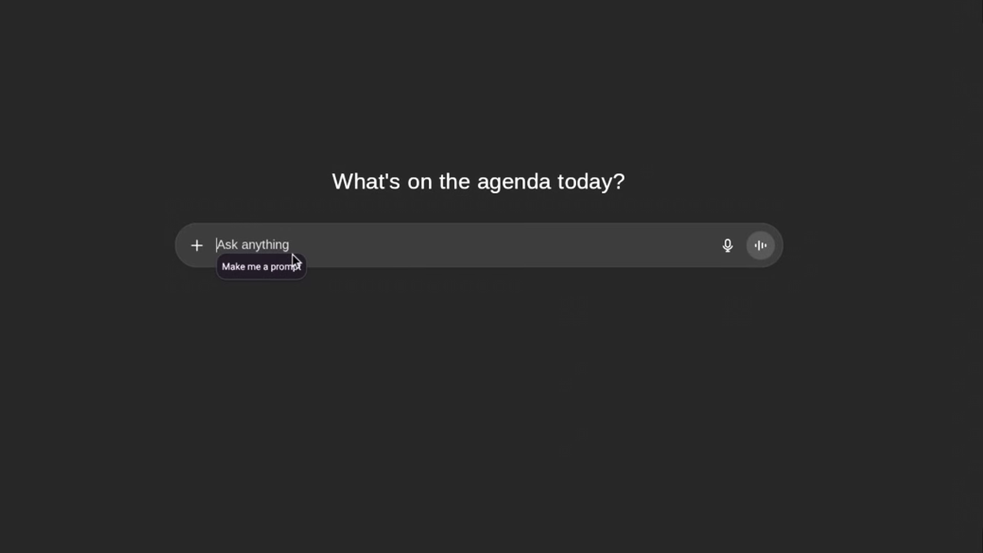
Ask ChatGPT to 'make me a prompt for an image'.
{"action": "type", "text": "make me a prompt for an image"}
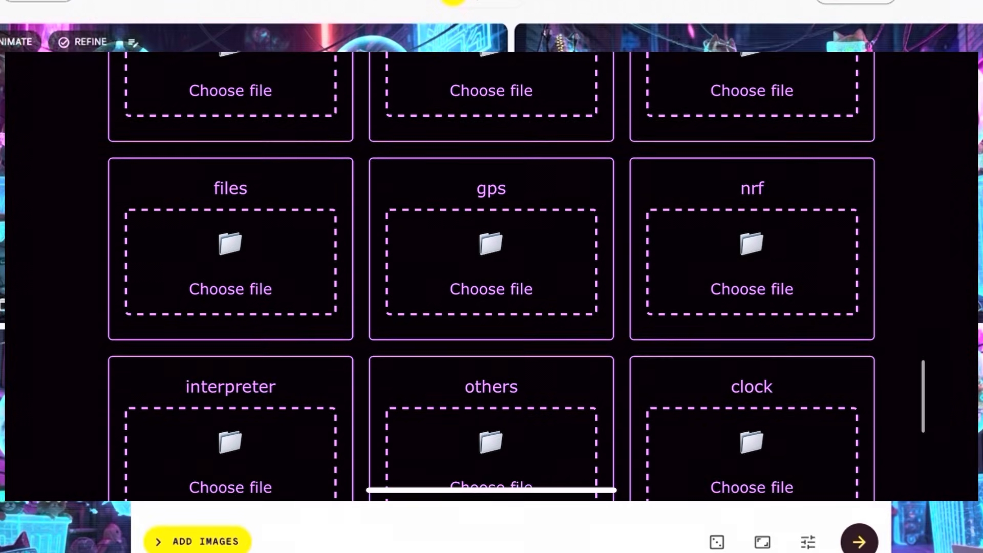
Resize and download the theme's icon set from the upload grid.
{"action": "scroll", "scroll_direction": "down", "scroll_amount": 3}
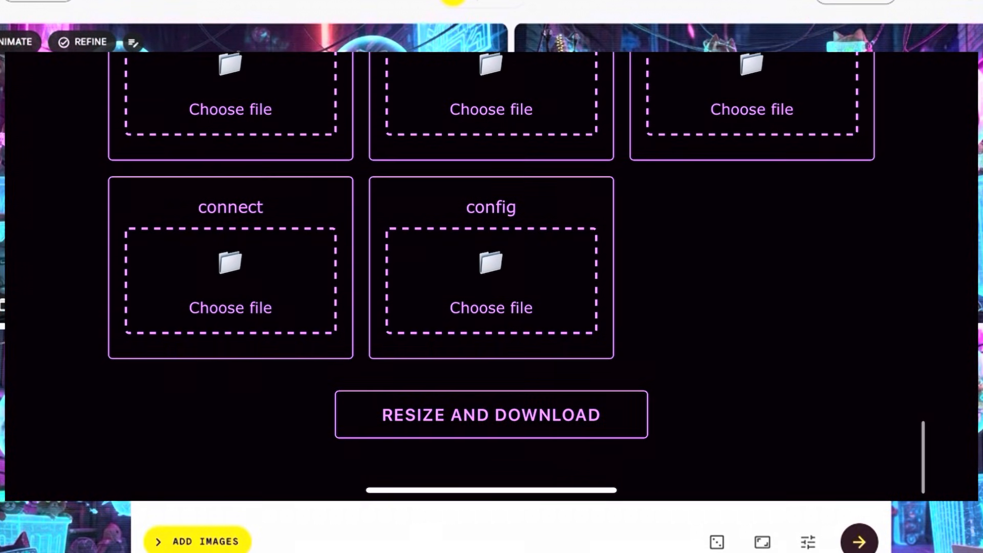
{"action": "left_click", "coordinate": [491, 414]}
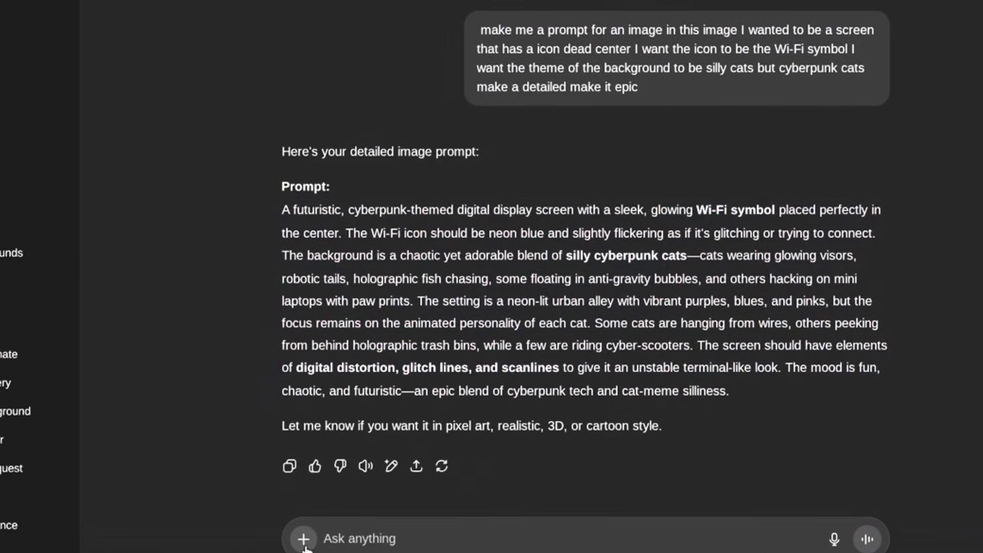
Attach the cyberpunk Wi-Fi cat image from Downloads to a new ChatGPT message.
{"action": "left_click", "coordinate": [303, 538]}
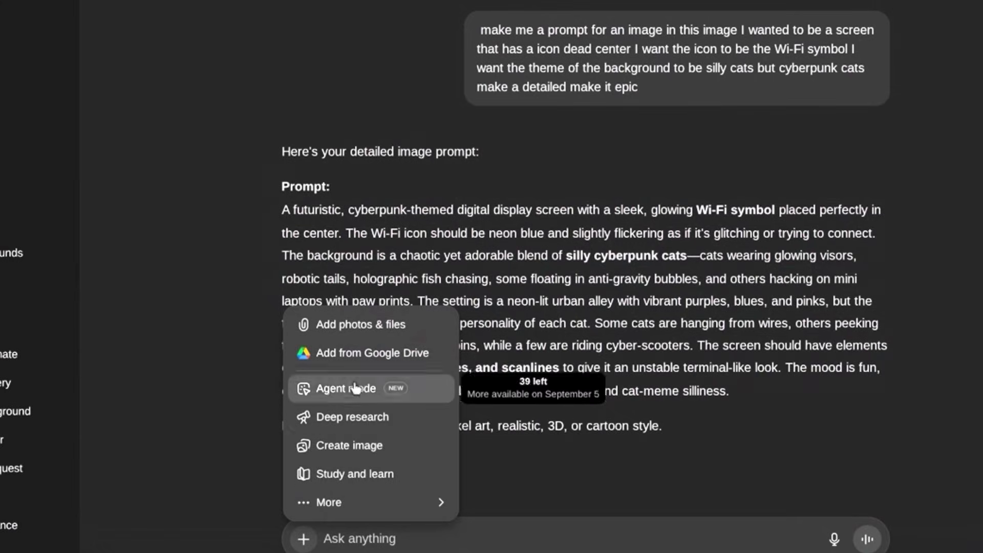
{"action": "left_click", "coordinate": [360, 325]}
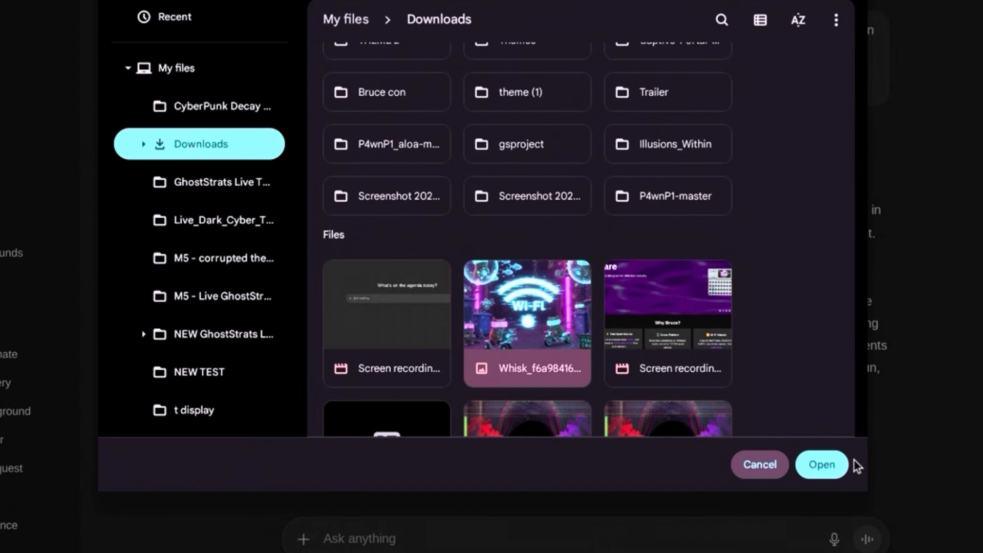
{"action": "left_click", "coordinate": [820, 464]}
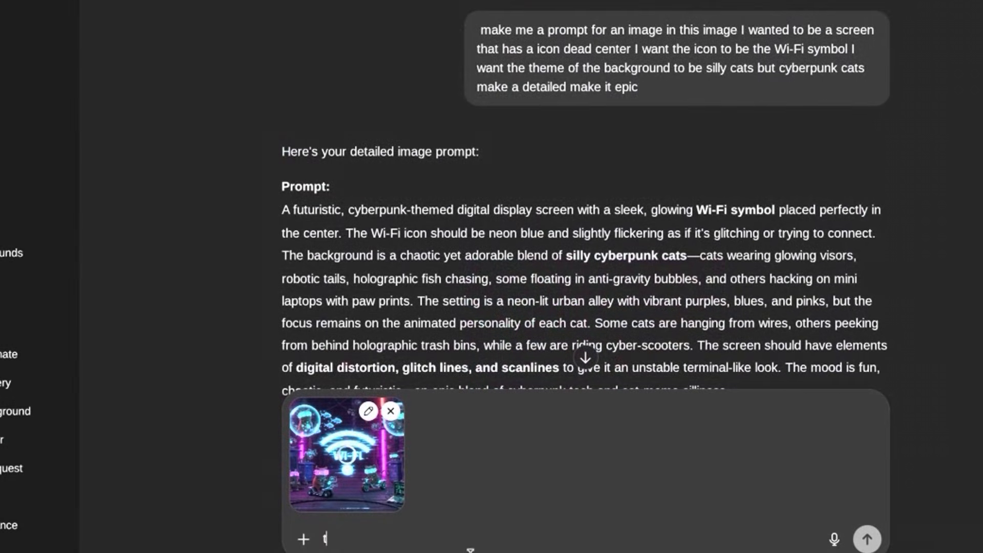
{"action": "type", "text": "run to"}
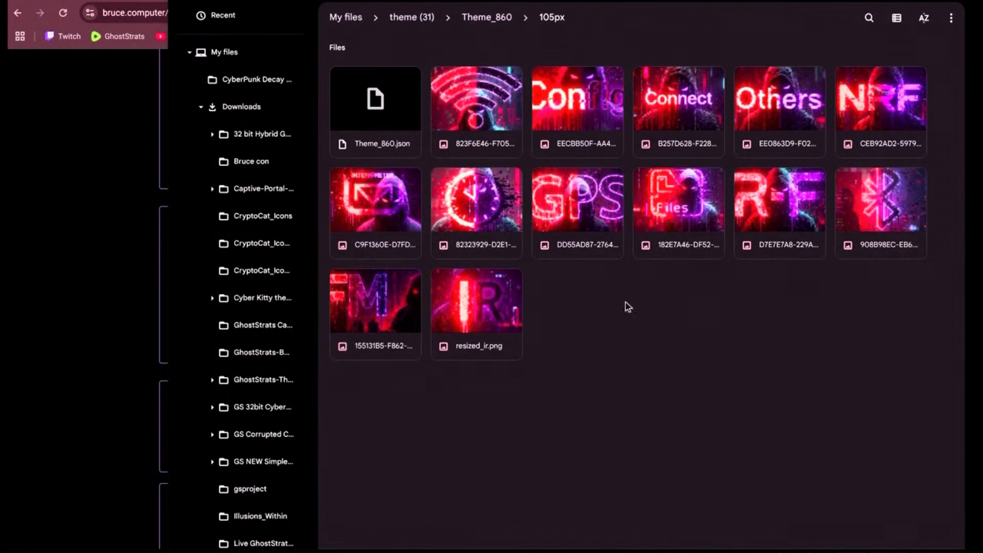
{"action": "mouse_move", "coordinate": [512, 75]}
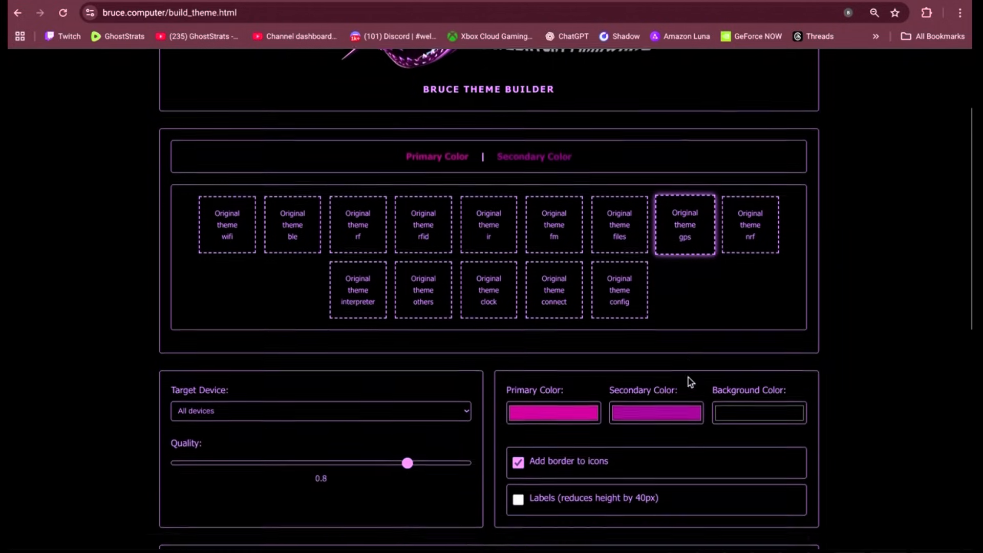
Load resized_broadcast.png into the wifi slot and the Bluetooth image into the ble slot.
{"action": "scroll", "scroll_direction": "down", "scroll_amount": 3}
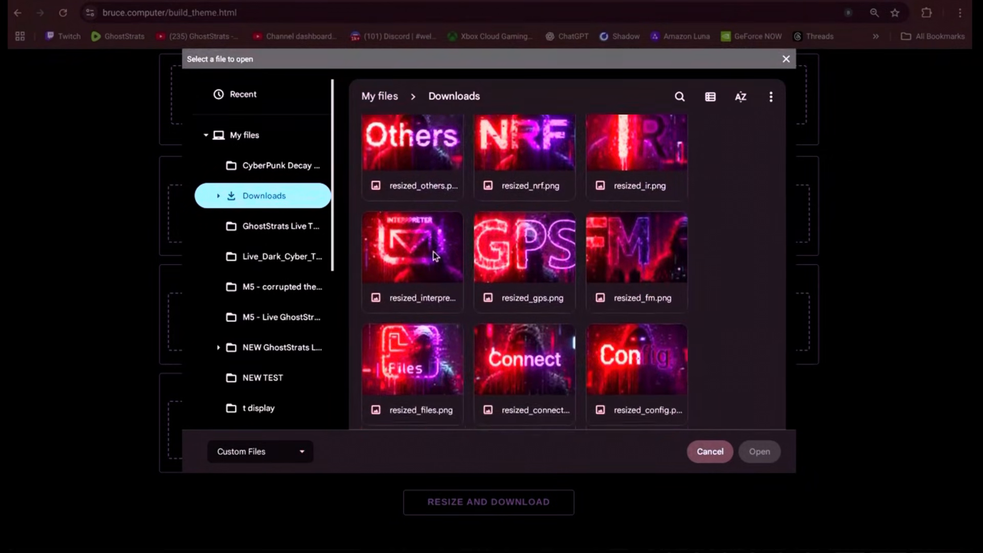
{"action": "scroll", "scroll_direction": "down", "scroll_amount": 3}
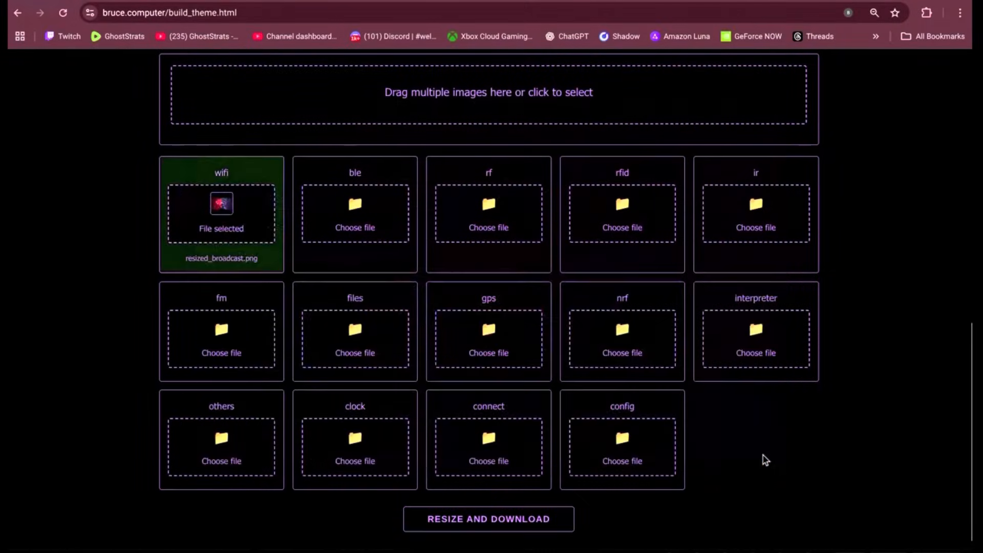
{"action": "scroll", "scroll_direction": "down", "scroll_amount": 3}
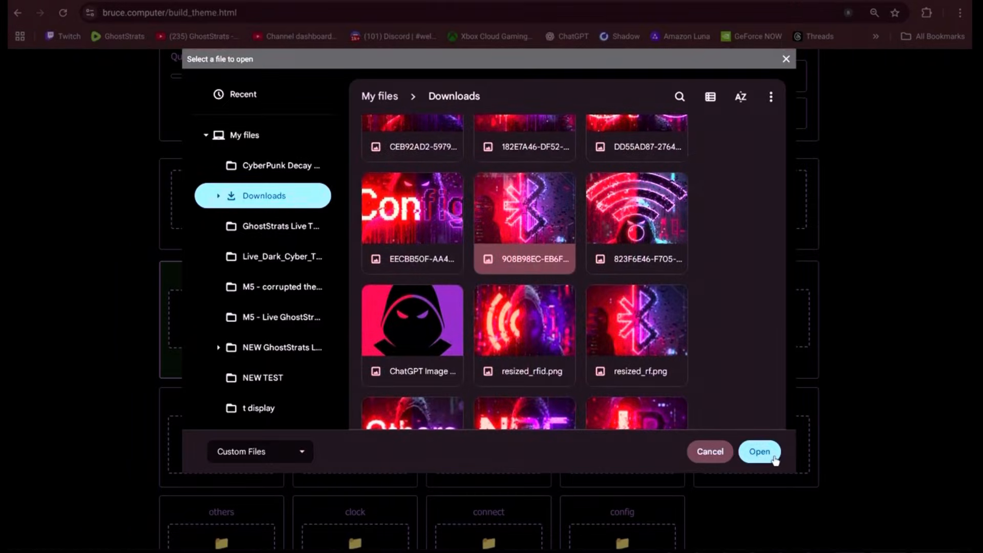
{"action": "left_click", "coordinate": [758, 452]}
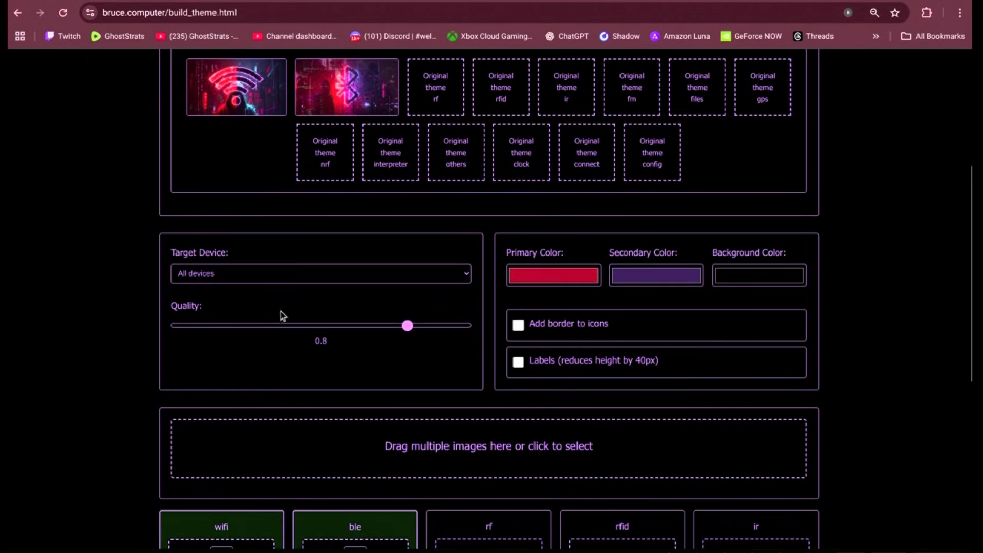
Raise the theme's output Quality slider to its maximum of 1.
{"action": "left_click_drag", "start_coordinate": [408, 326], "coordinate": [436, 325]}
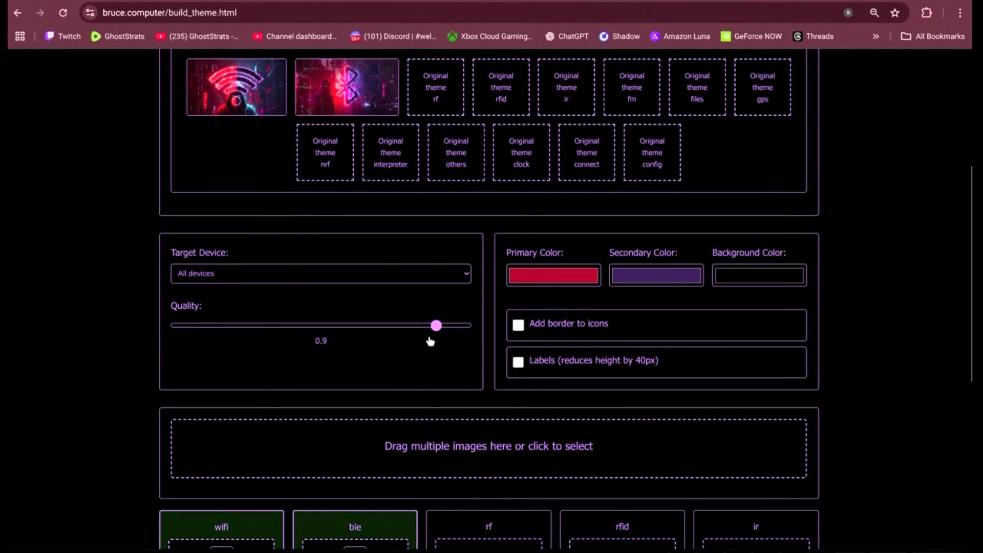
{"action": "left_click", "coordinate": [320, 272]}
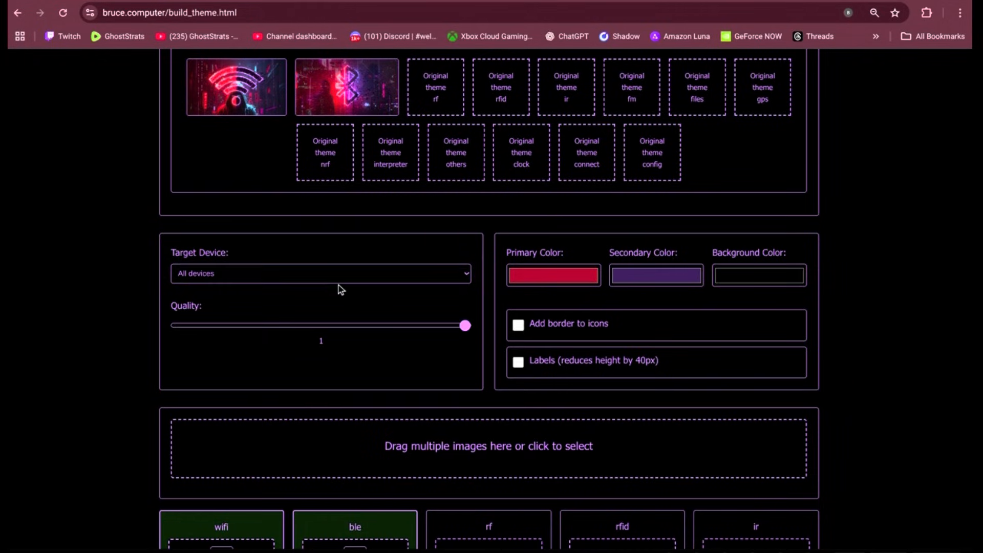
{"action": "scroll", "scroll_direction": "down", "scroll_amount": 3}
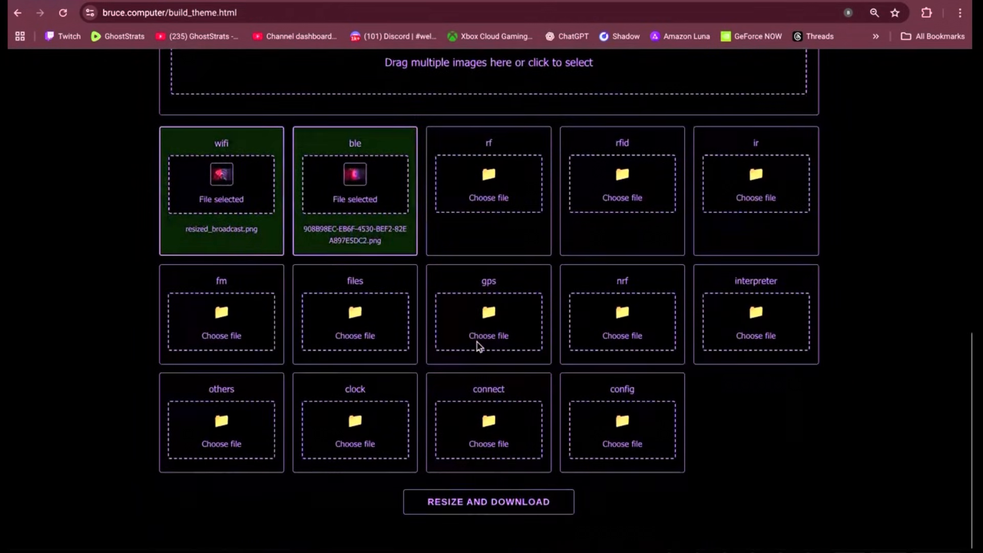
{"action": "mouse_move", "coordinate": [492, 521]}
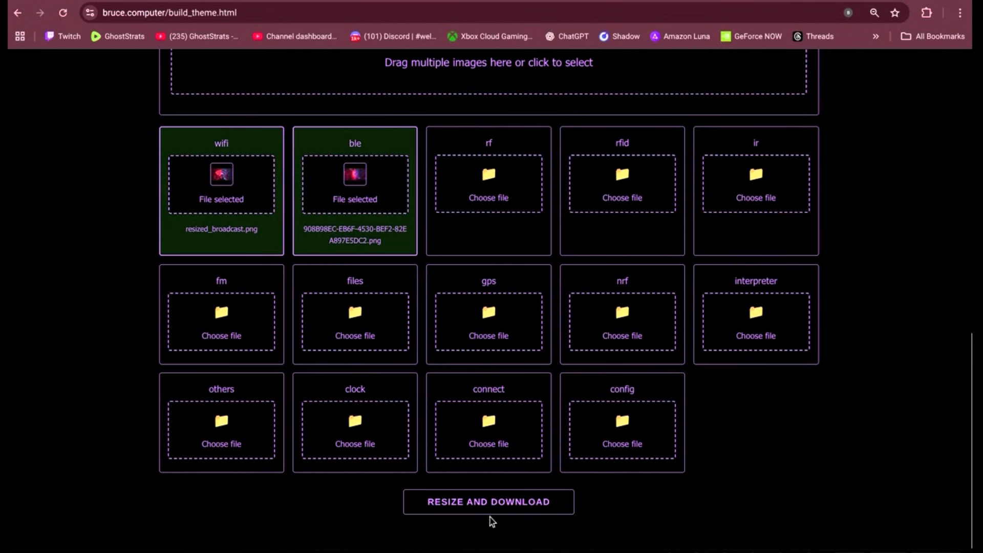
Build and download the resized theme package and reveal theme (34).zip in Downloads.
{"action": "left_click", "coordinate": [487, 502]}
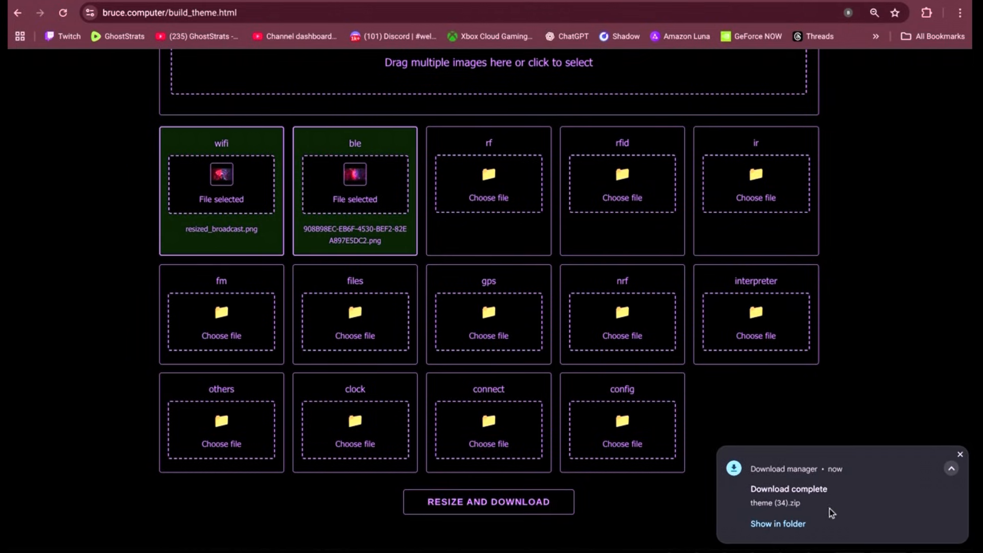
{"action": "left_click", "coordinate": [777, 523]}
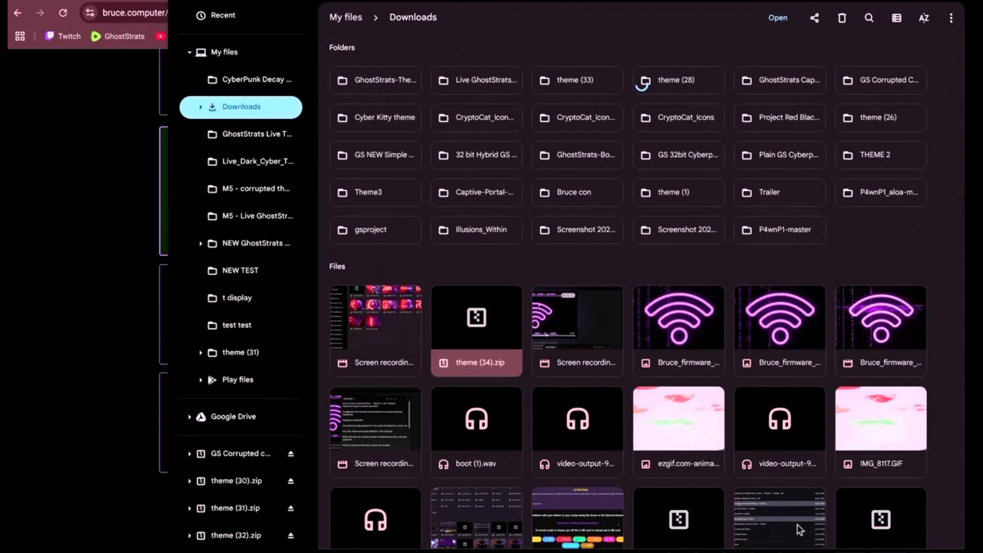
{"action": "right_click", "coordinate": [476, 341]}
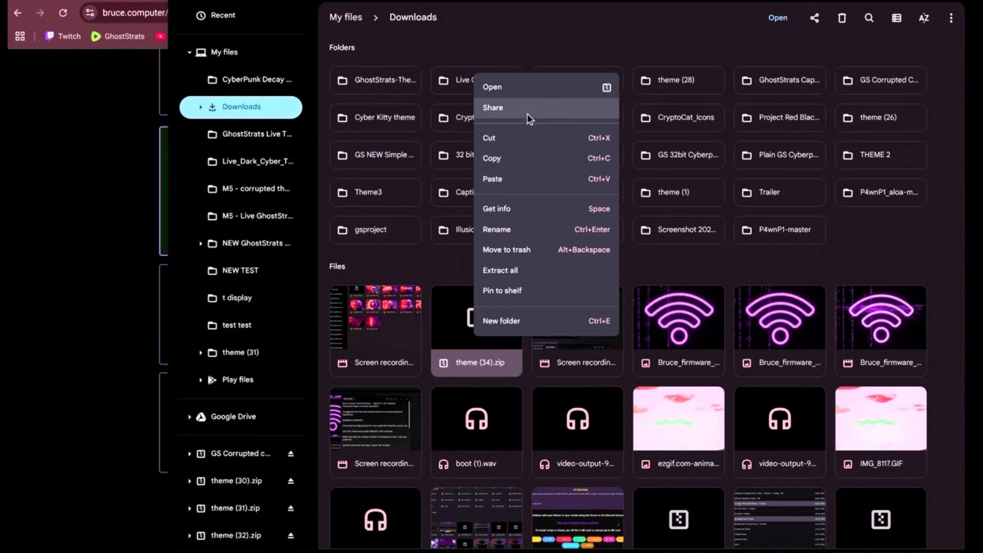
{"action": "mouse_move", "coordinate": [513, 250]}
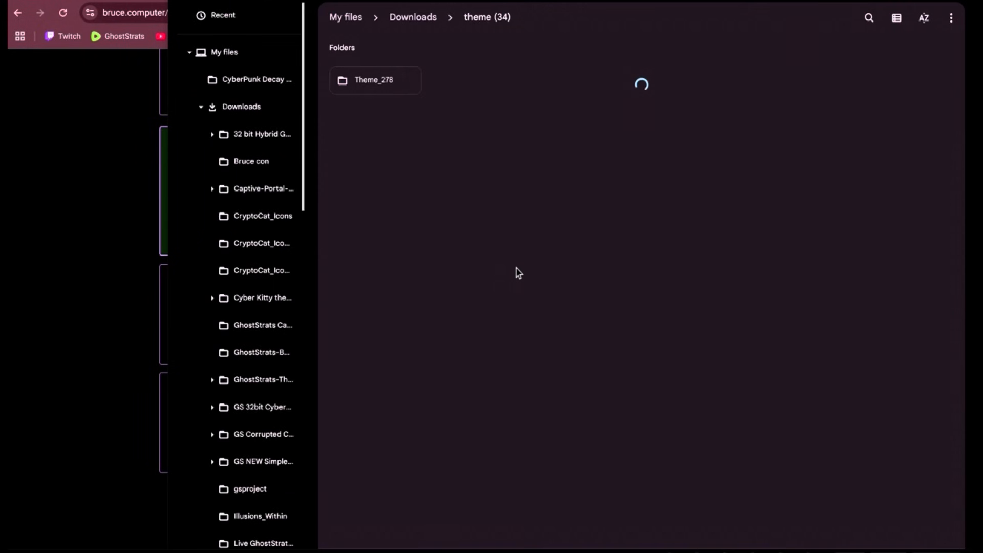
Extract theme (34).zip into its Theme_278 folder.
{"action": "right_click", "coordinate": [373, 80]}
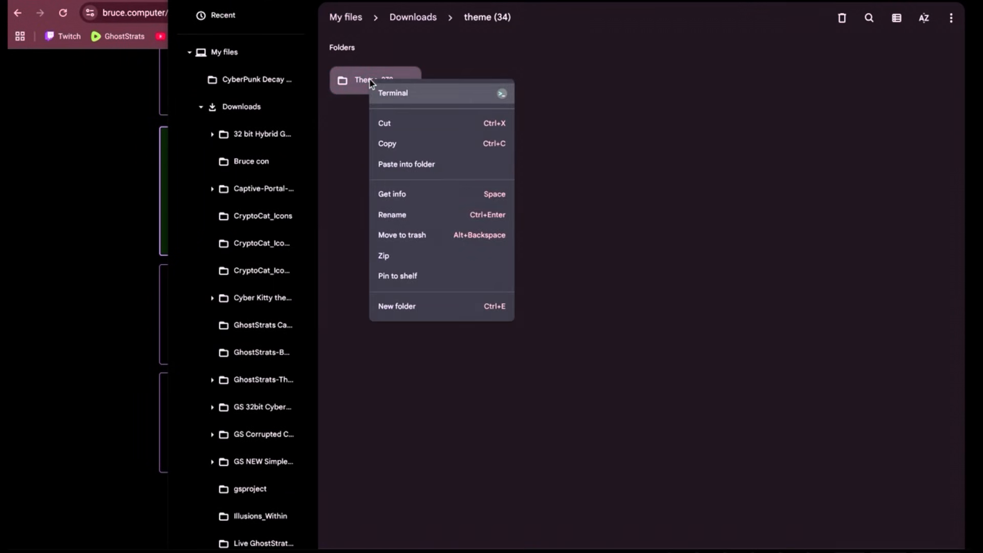
{"action": "left_click", "coordinate": [627, 251]}
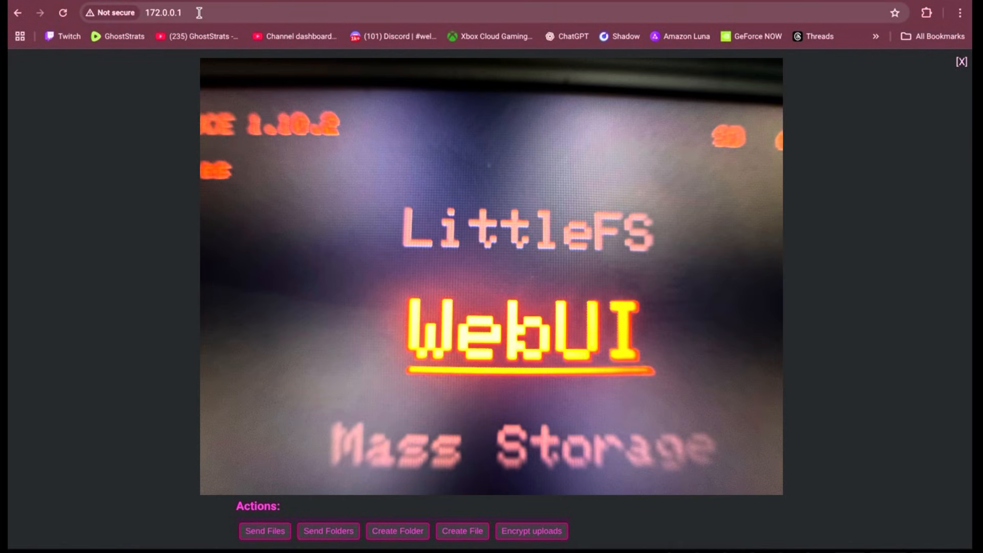
Delete boot.gif from the device's LittleFS file list in Bruce WebUI.
{"action": "left_click", "coordinate": [163, 12]}
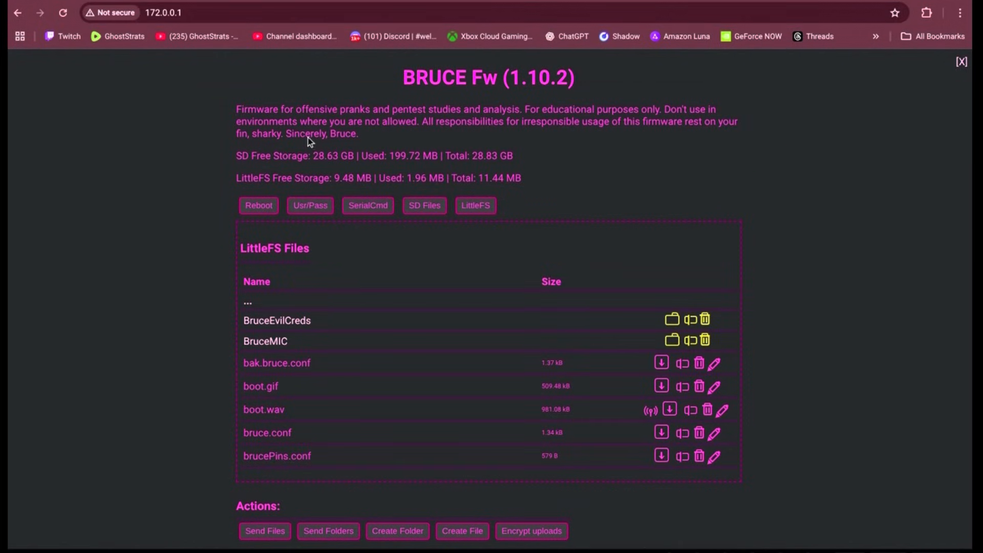
{"action": "left_click", "coordinate": [264, 531]}
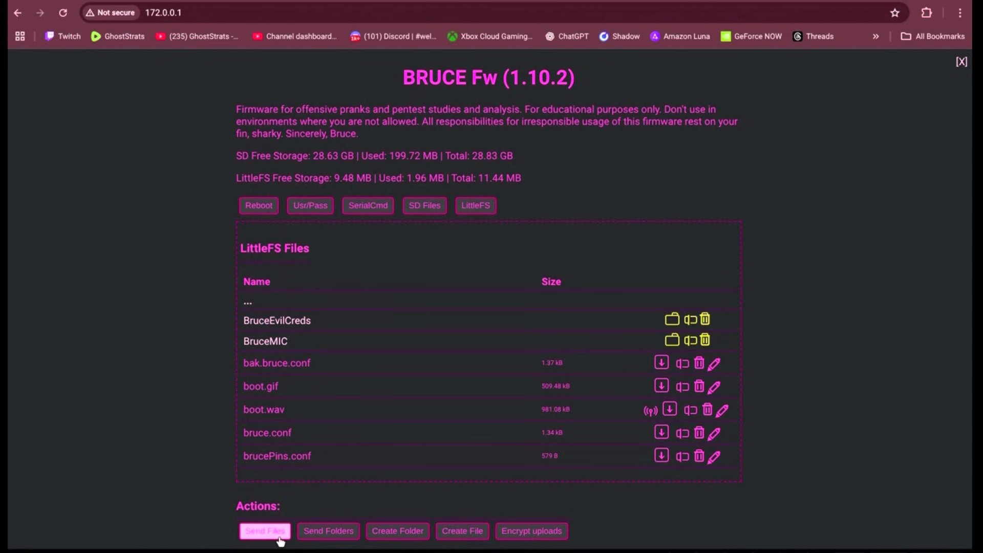
{"action": "mouse_move", "coordinate": [397, 531]}
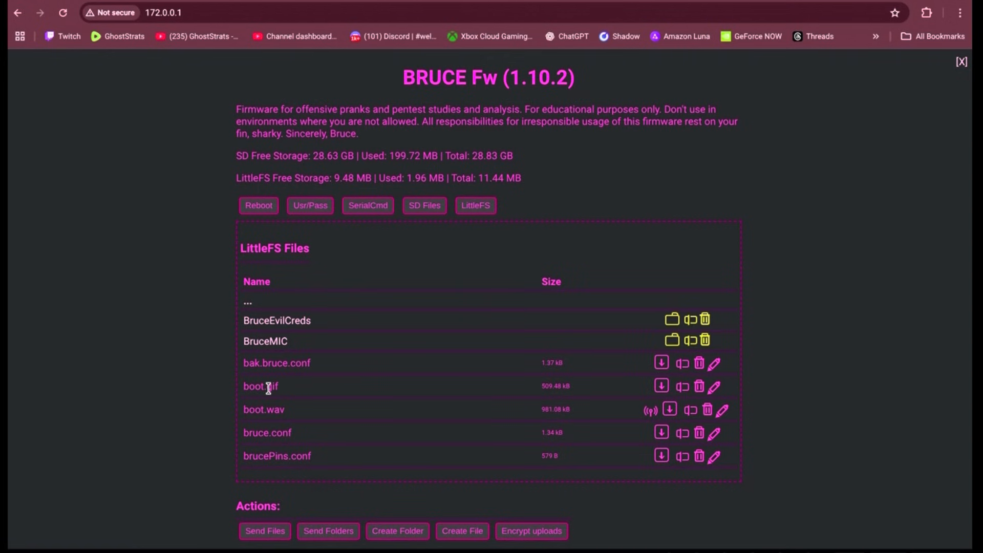
{"action": "mouse_move", "coordinate": [474, 384]}
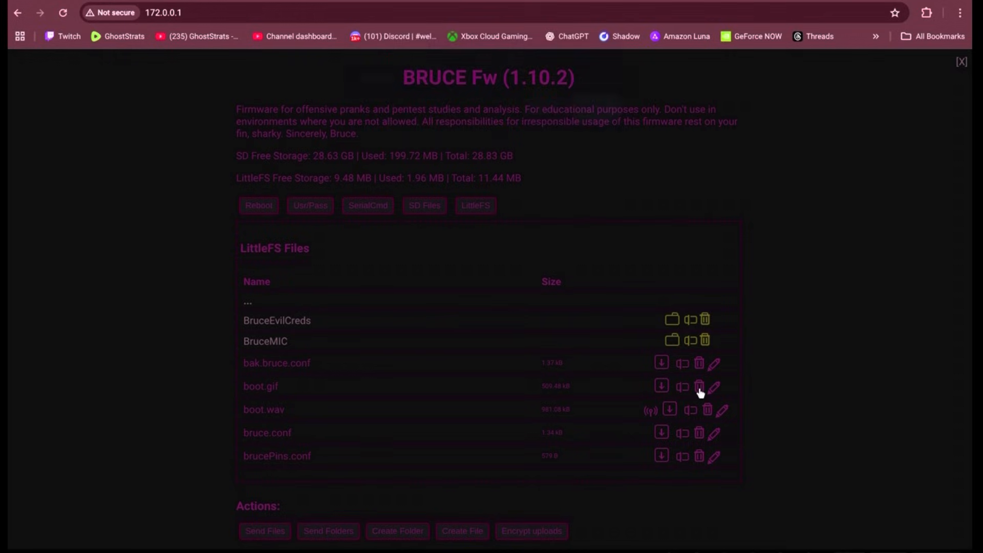
{"action": "left_click", "coordinate": [698, 386]}
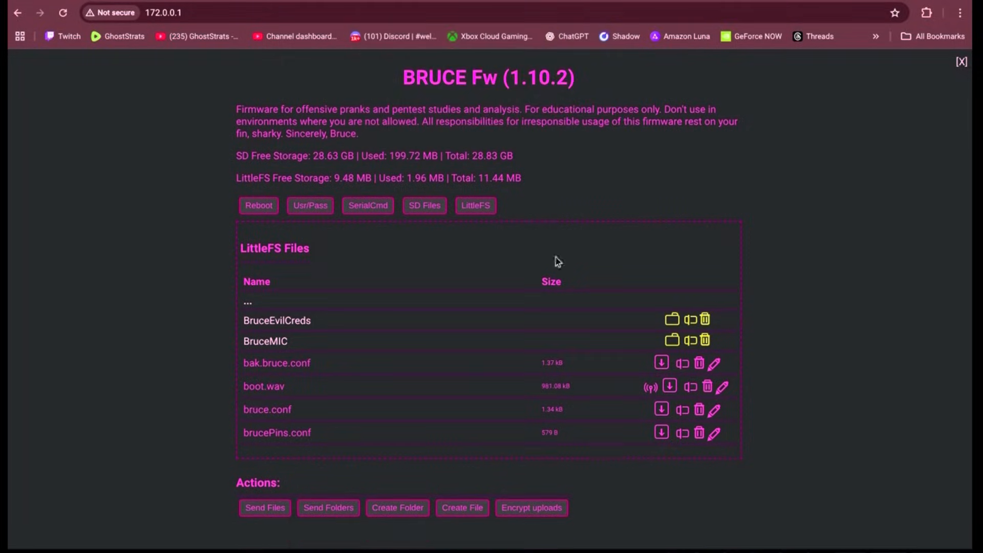
{"action": "mouse_move", "coordinate": [280, 489]}
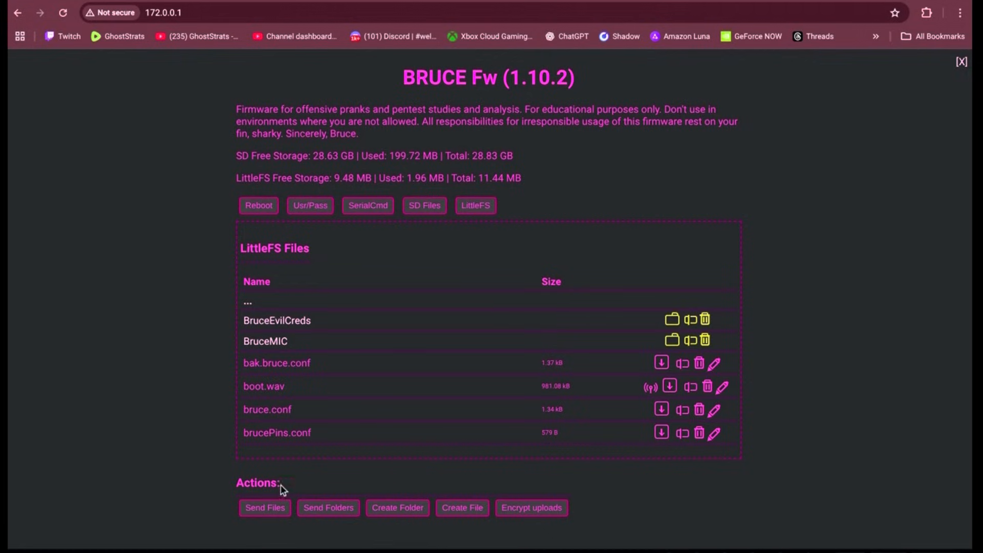
Upload the ezgif animated GIF from Downloads to the device's LittleFS via Send Files.
{"action": "left_click", "coordinate": [264, 506]}
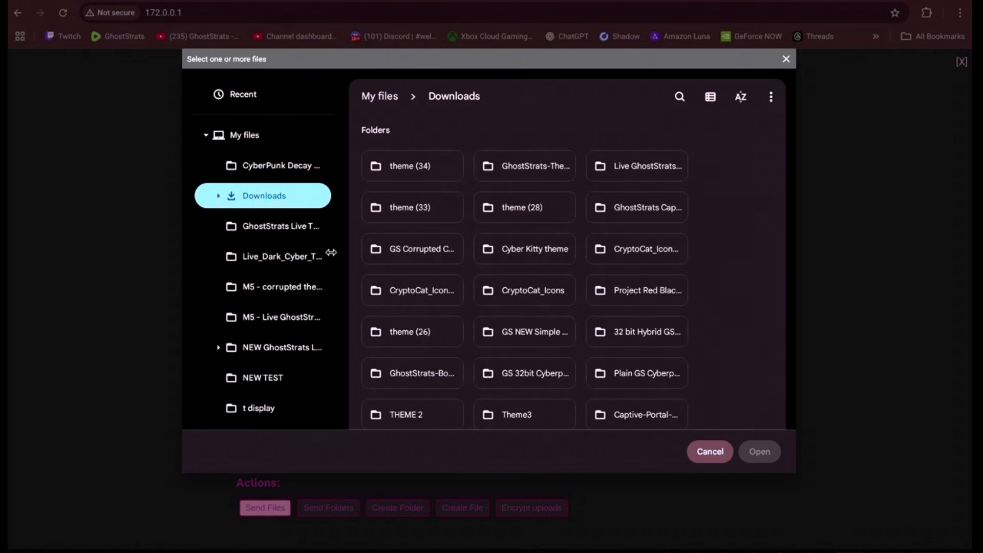
{"action": "scroll", "scroll_direction": "down", "scroll_amount": 3}
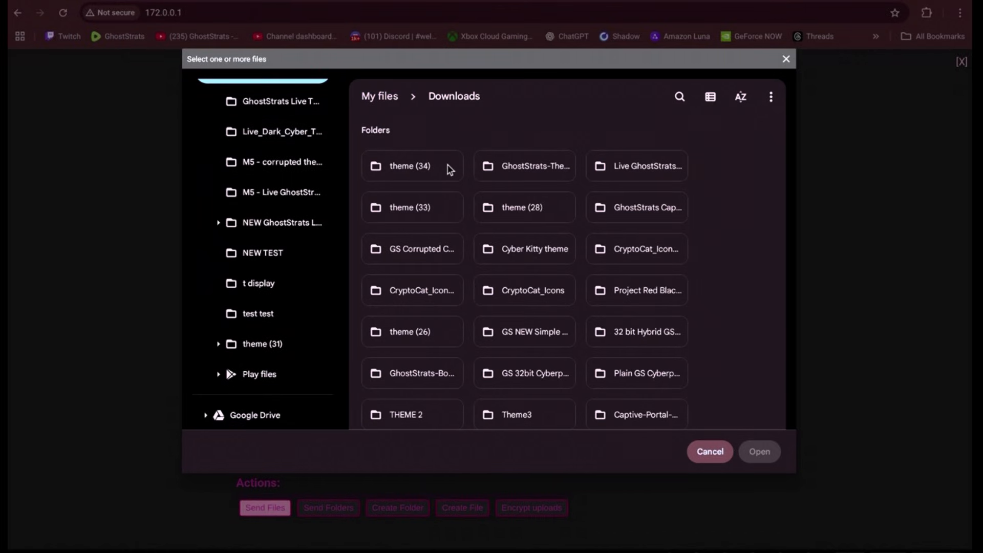
{"action": "scroll", "scroll_direction": "down", "scroll_amount": 3}
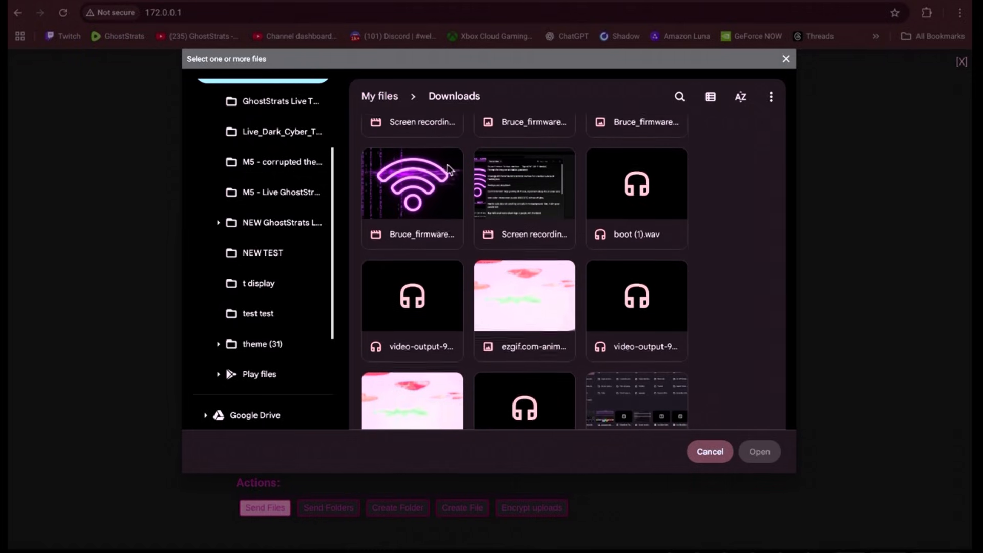
{"action": "scroll", "scroll_direction": "down", "scroll_amount": 3}
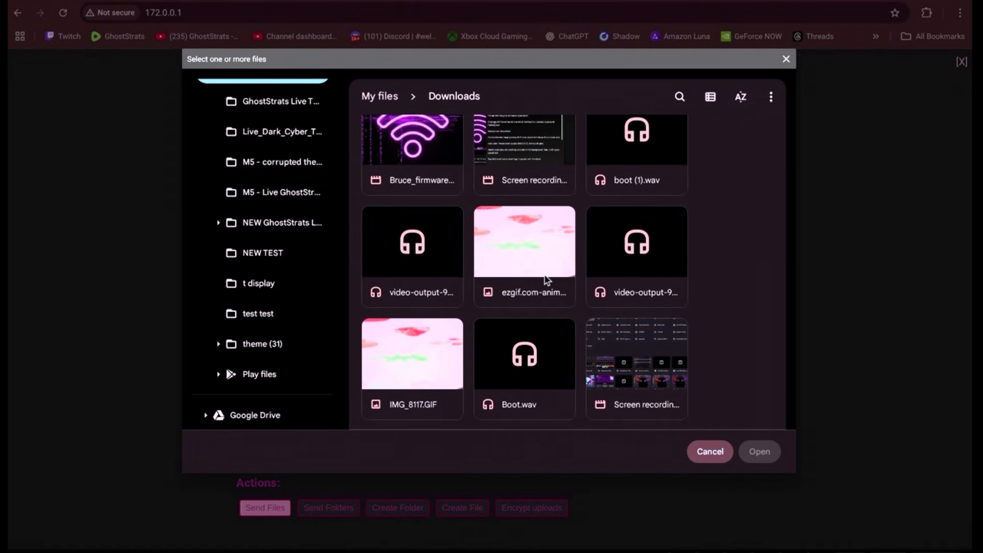
{"action": "left_click", "coordinate": [524, 240]}
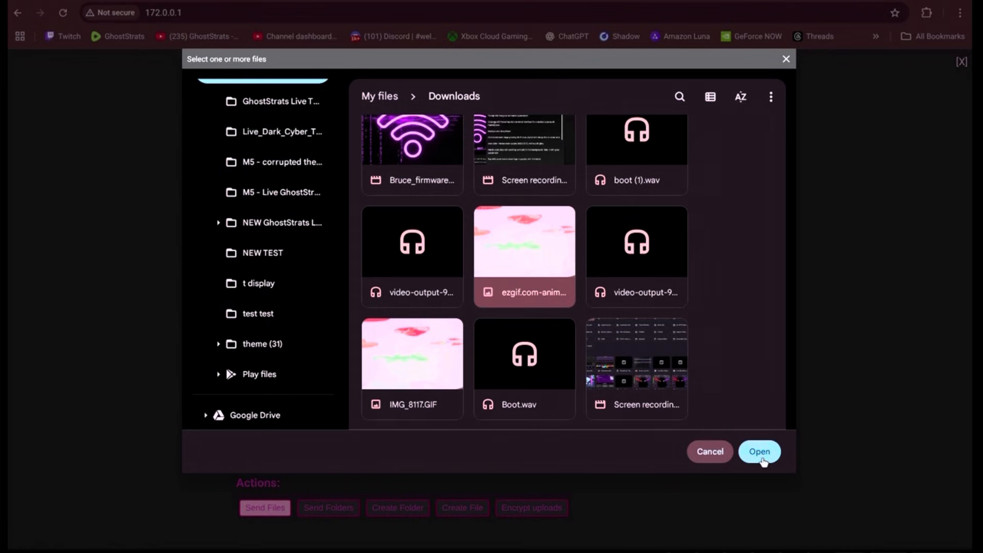
{"action": "left_click", "coordinate": [759, 451]}
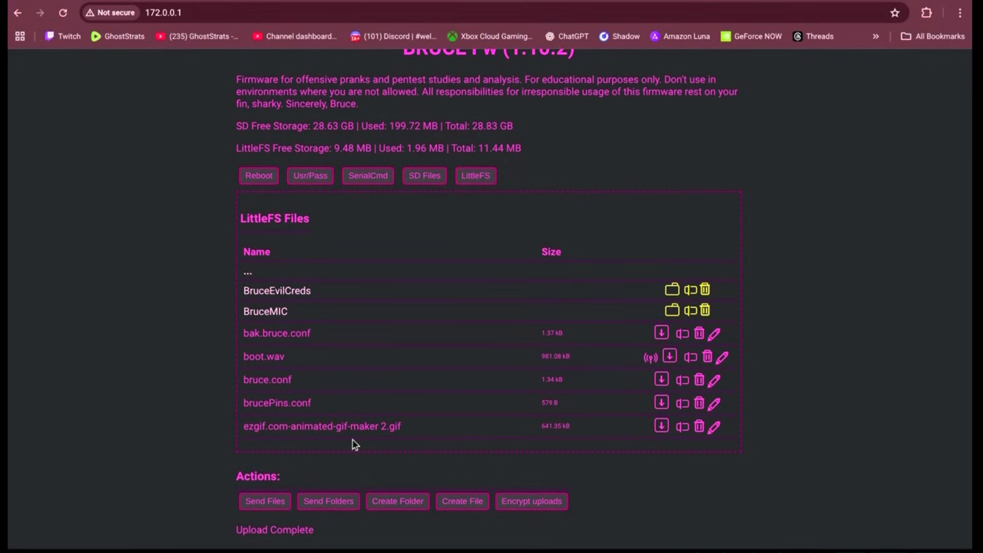
Rename the uploaded GIF to boot.gif so it sits beside boot.wav.
{"action": "left_click", "coordinate": [713, 426]}
{"action": "type", "text": "boot.gif"}
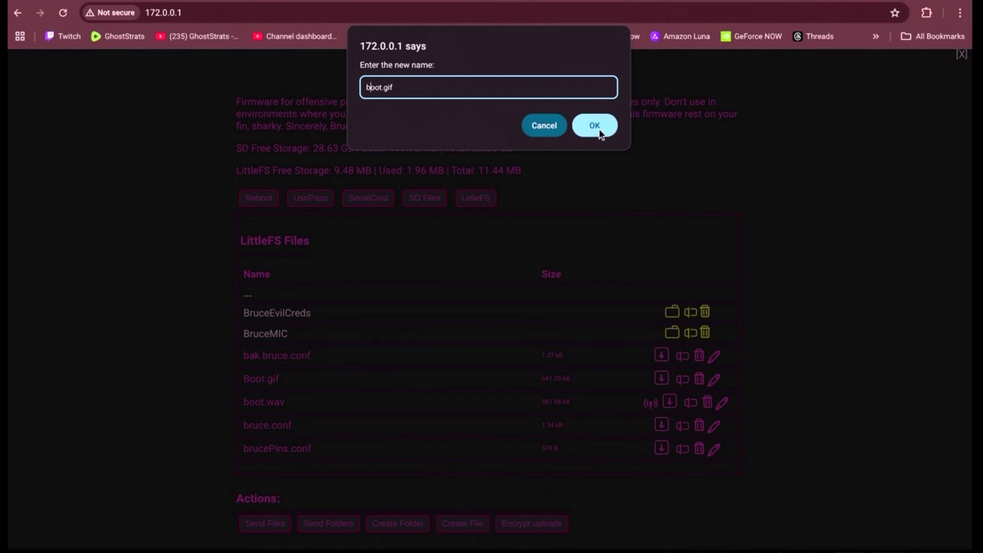
{"action": "left_click", "coordinate": [594, 125]}
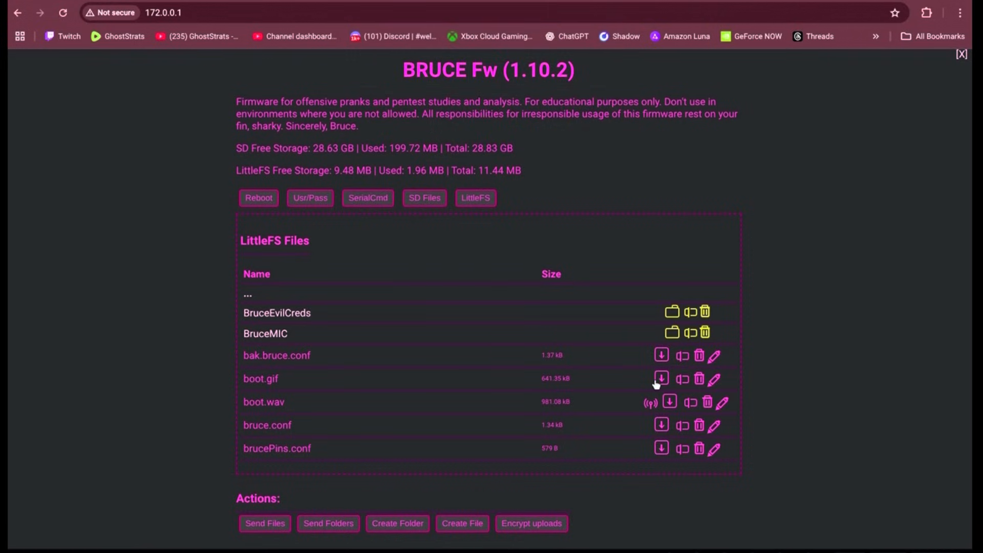
{"action": "mouse_move", "coordinate": [476, 242]}
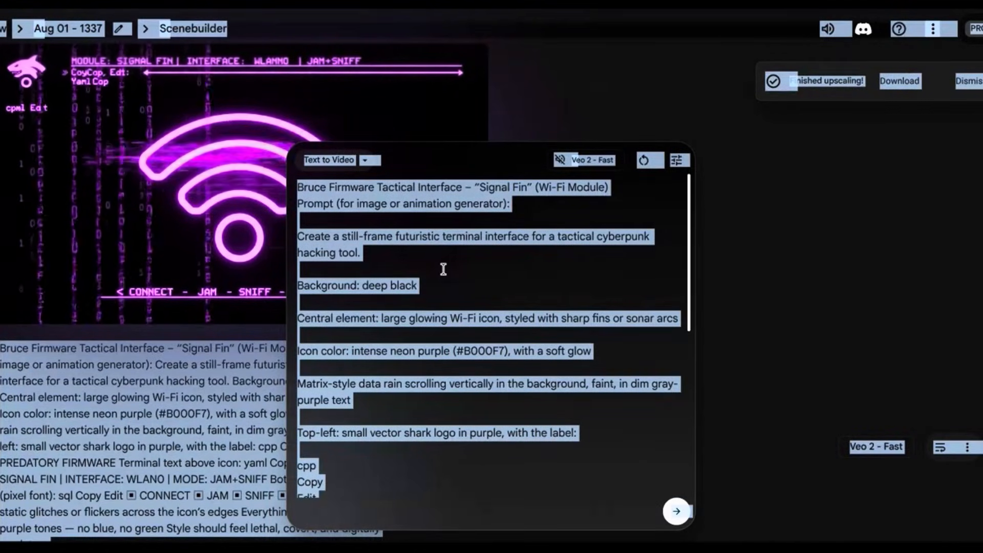
Download the upscaled neon Wi-Fi terminal video generated in Google Flow.
{"action": "double_click", "coordinate": [555, 383]}
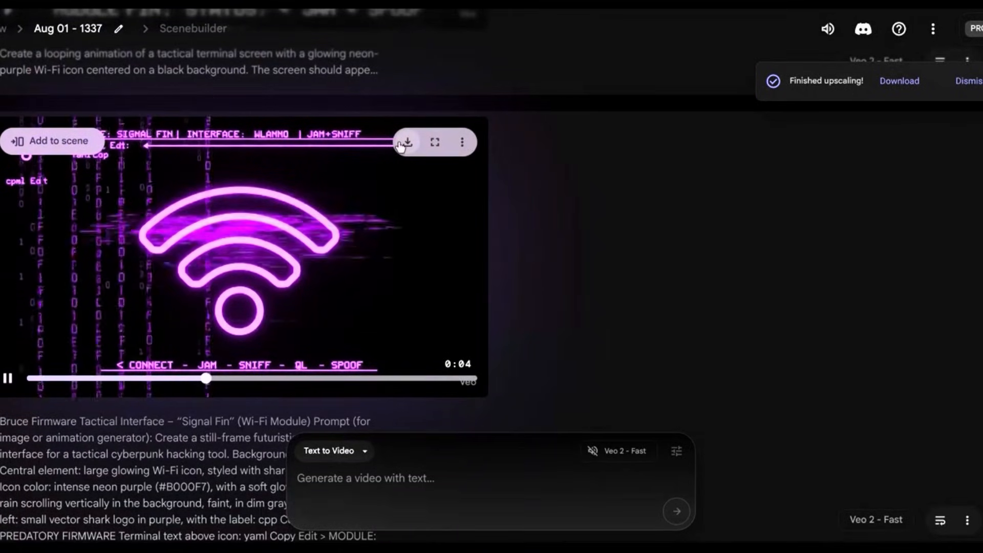
{"action": "left_click", "coordinate": [406, 142]}
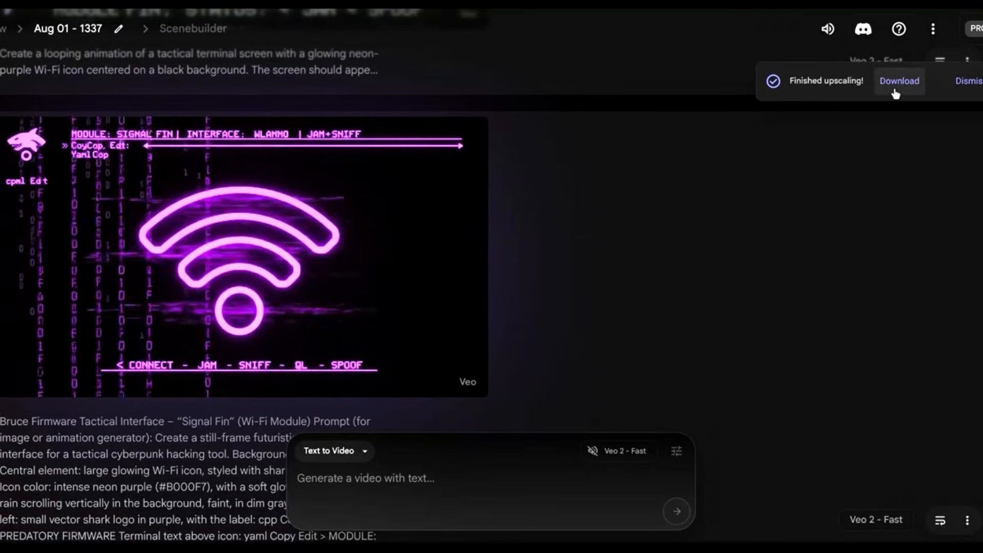
{"action": "left_click", "coordinate": [898, 80]}
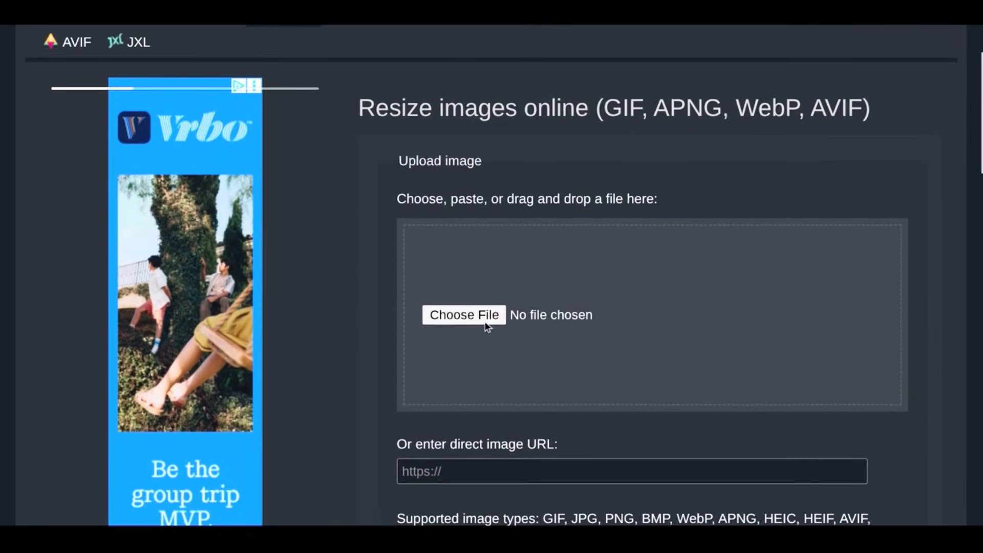
Load Bruce_firmware_tactical_202508081256.mp4 into ezgif, showing 0–8 s, 10 fps conversion settings.
{"action": "left_click", "coordinate": [463, 314]}
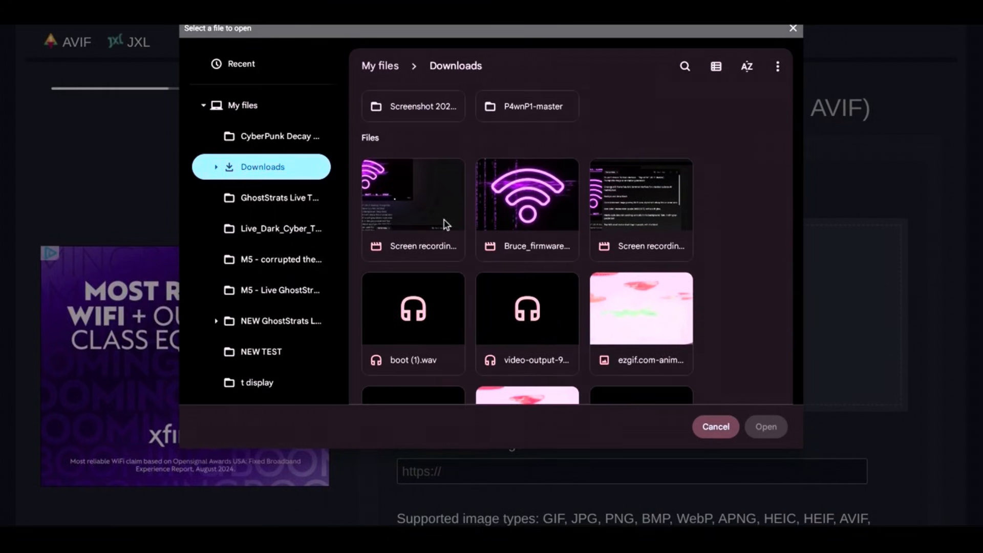
{"action": "left_click", "coordinate": [526, 194]}
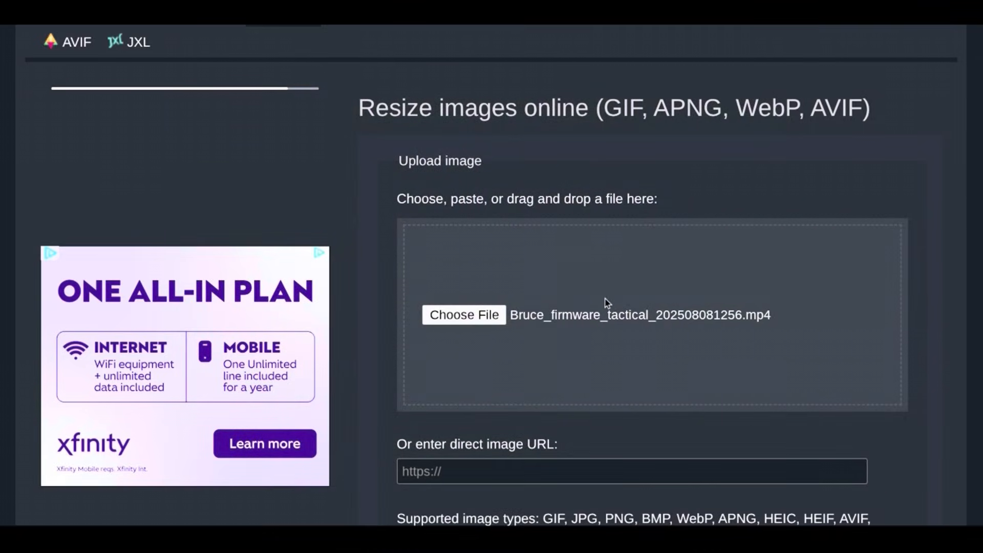
{"action": "scroll", "scroll_direction": "down", "scroll_amount": 3}
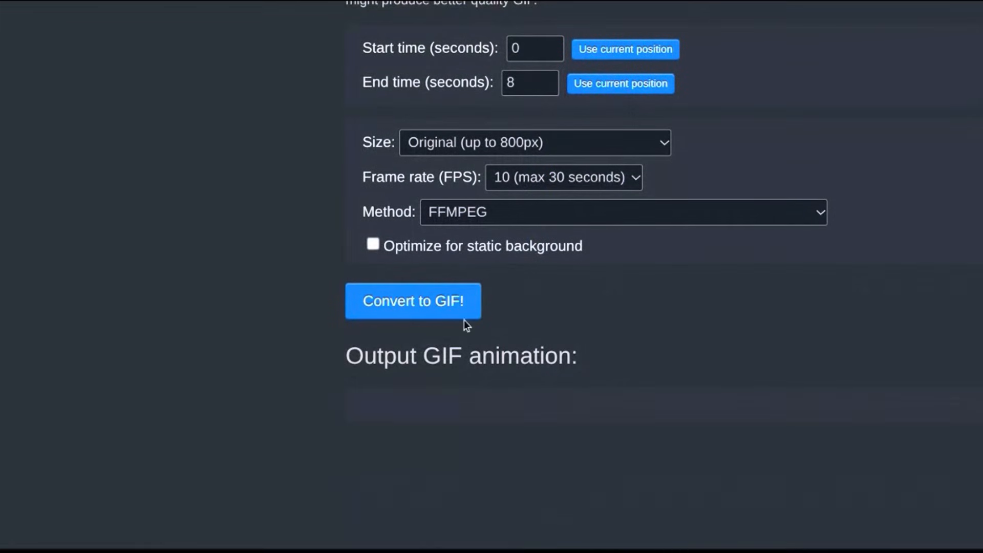
Convert the clip to a GIF and resize it to 320×170.
{"action": "left_click", "coordinate": [412, 301]}
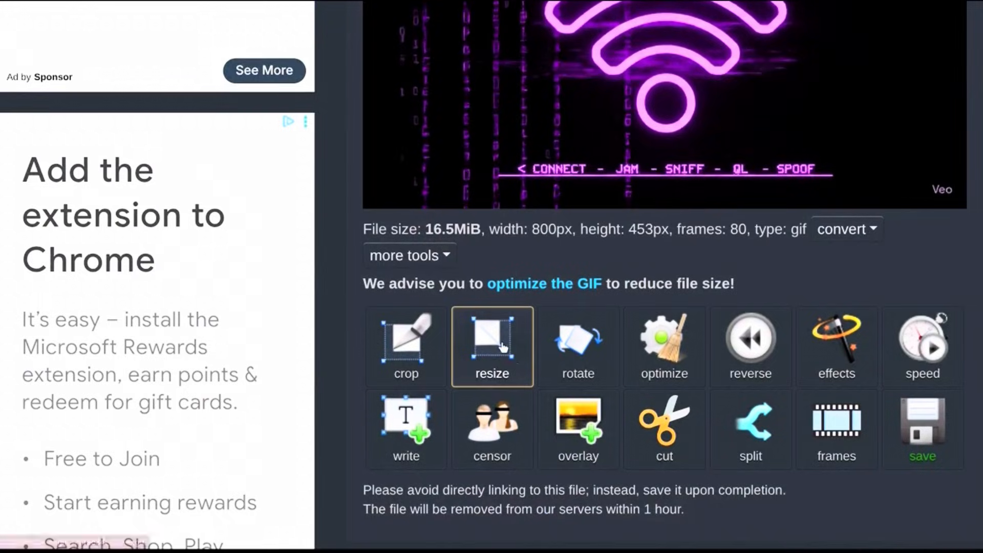
{"action": "left_click", "coordinate": [493, 347]}
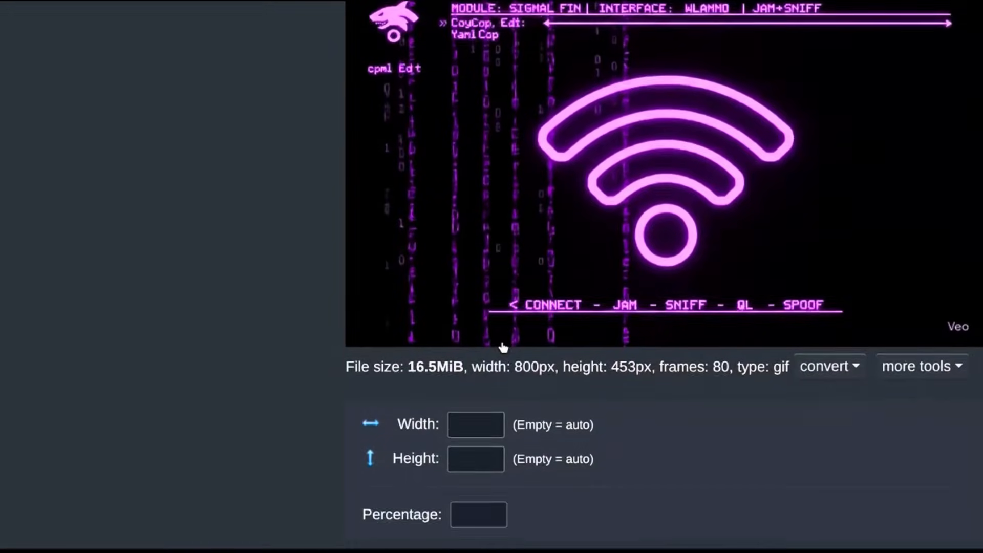
{"action": "type", "text": "320"}
{"action": "type", "text": "170"}
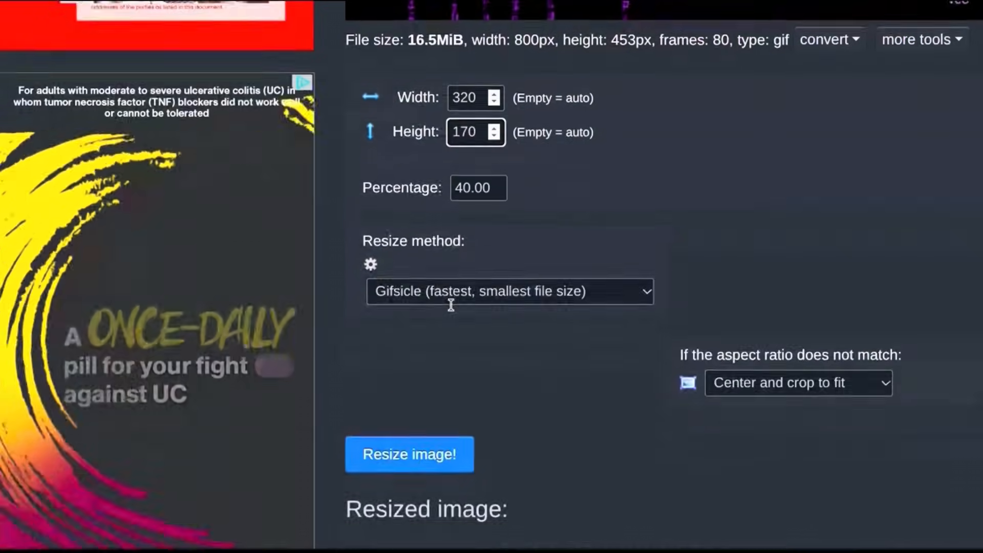
{"action": "scroll", "scroll_direction": "down", "scroll_amount": 3}
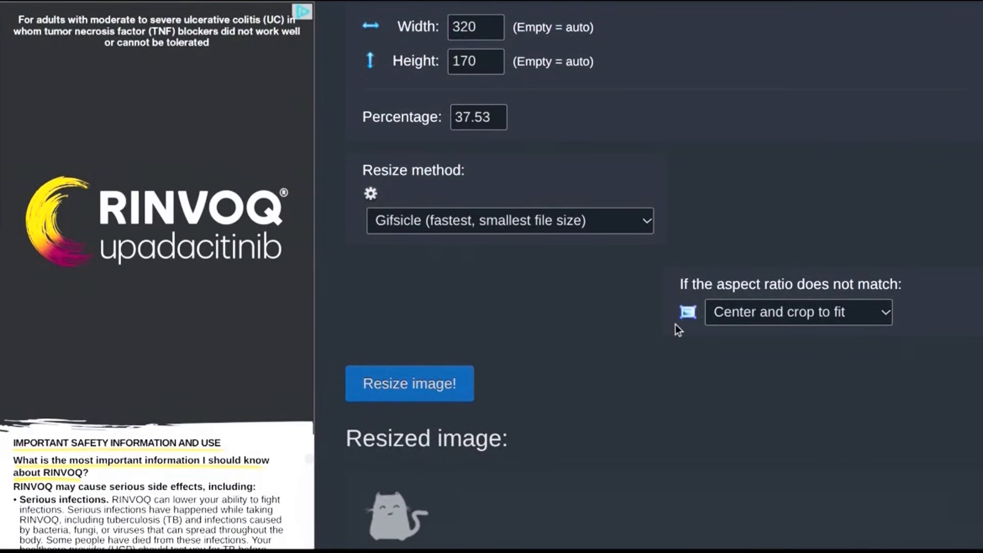
{"action": "left_click", "coordinate": [409, 383]}
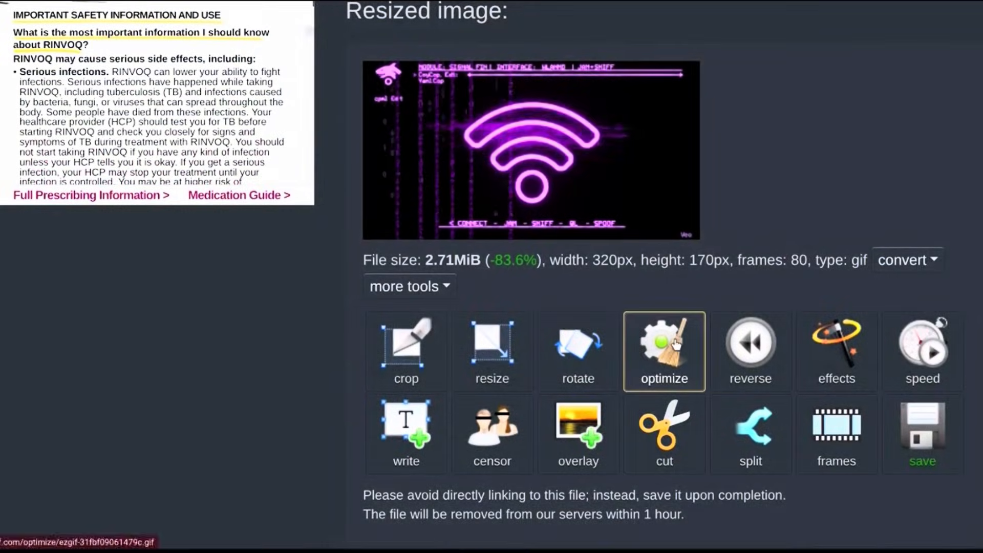
Lossy-optimize the GIF from 2.71 MiB to 1.2 MiB and save it.
{"action": "left_click", "coordinate": [663, 350]}
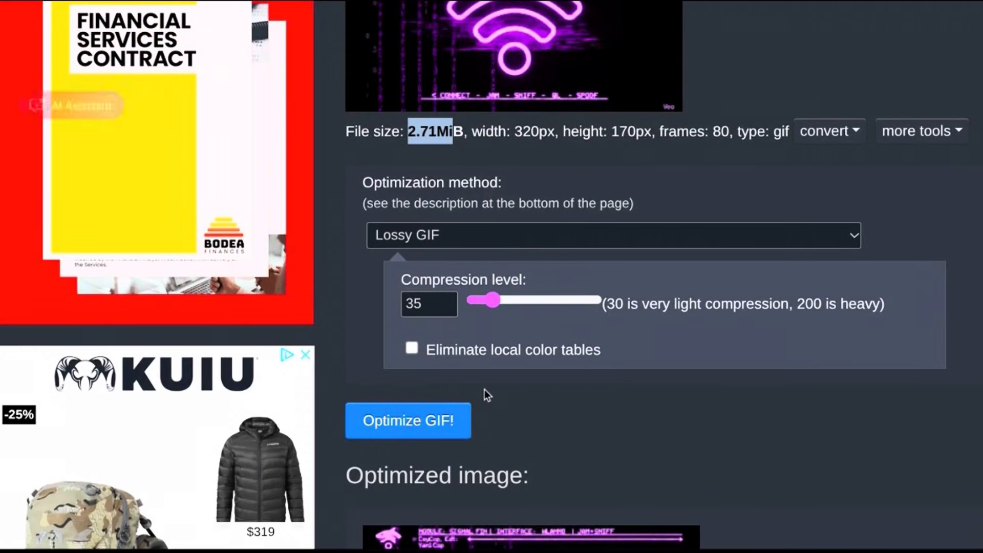
{"action": "left_click", "coordinate": [407, 420]}
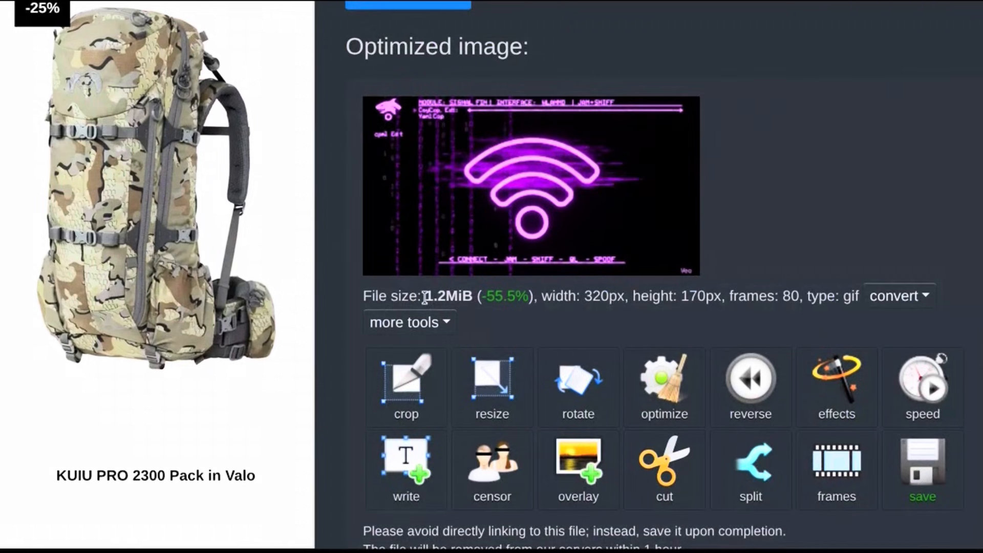
{"action": "scroll", "scroll_direction": "down", "scroll_amount": 3}
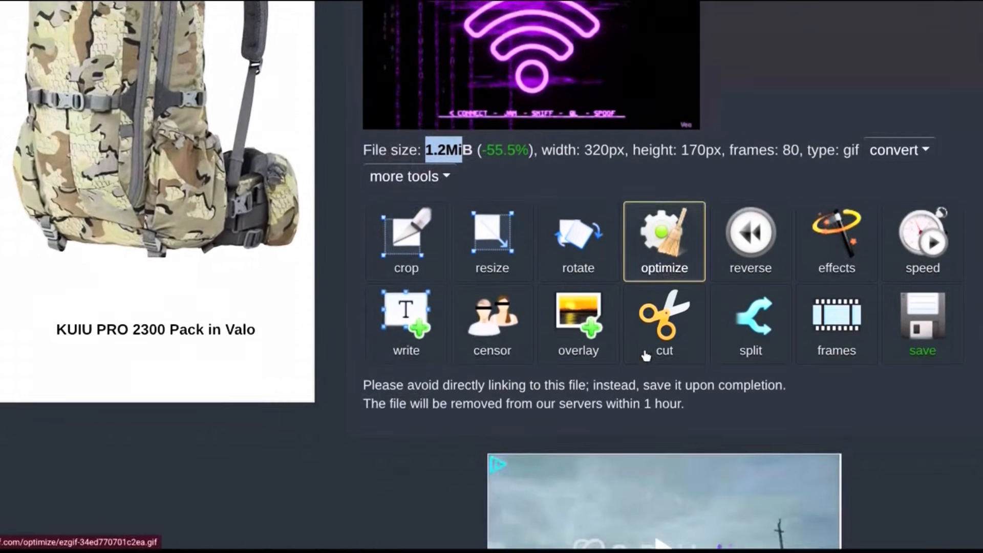
{"action": "left_click", "coordinate": [922, 351]}
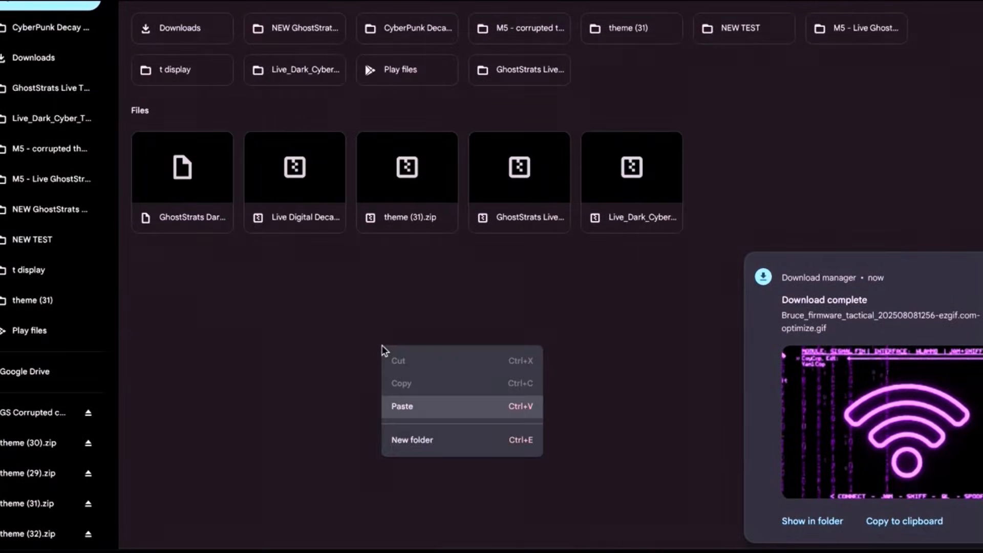
Create a new folder named test in ChromeOS Files.
{"action": "left_click", "coordinate": [411, 440]}
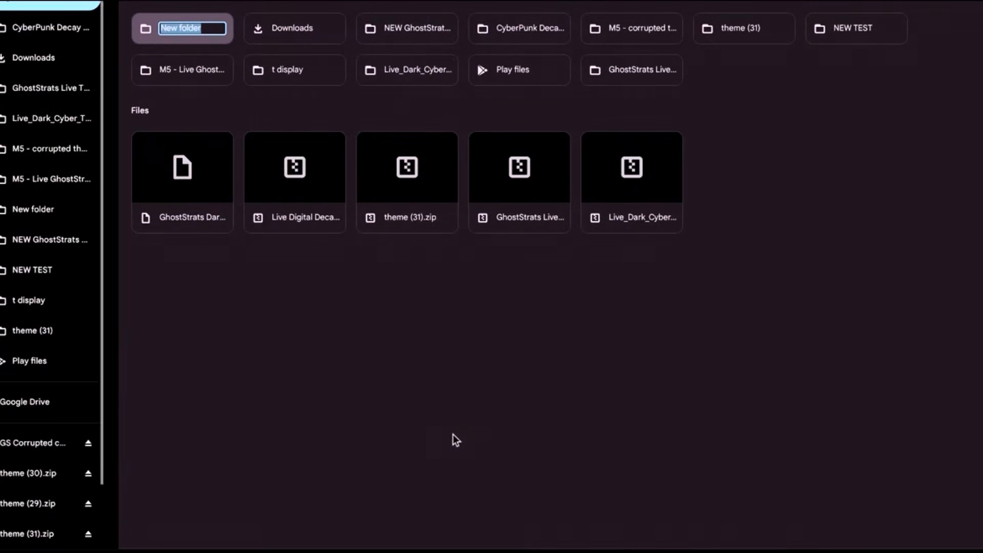
{"action": "type", "text": "test"}
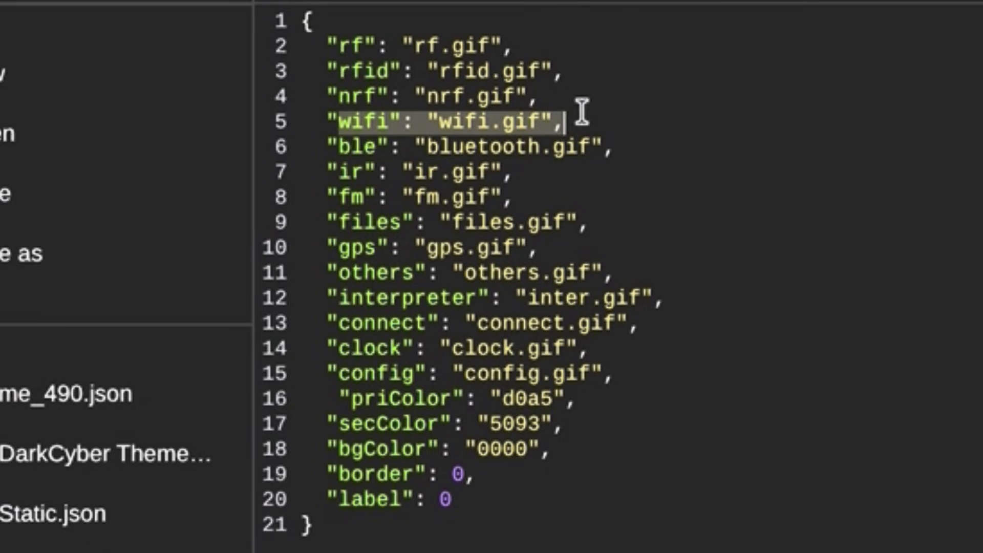
{"action": "mouse_move", "coordinate": [529, 122]}
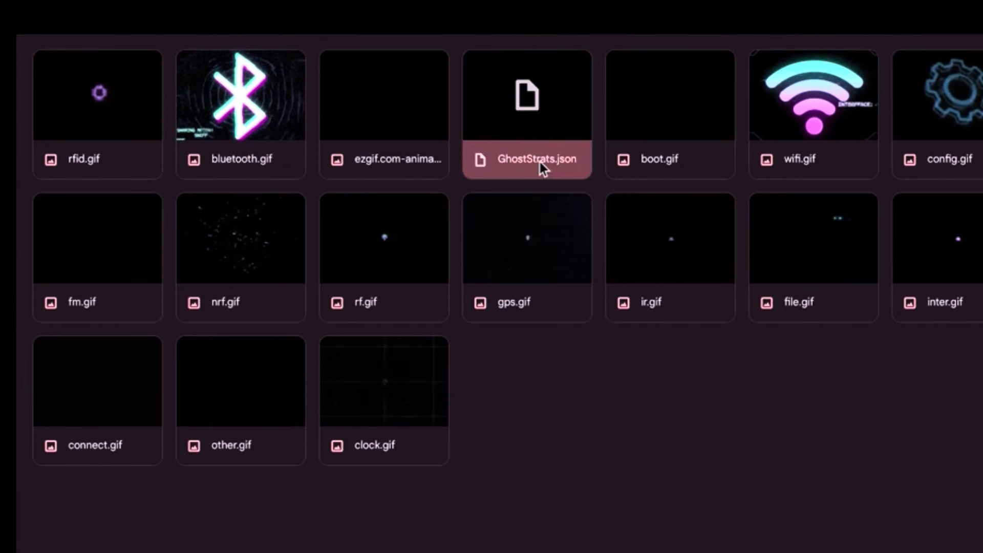
Open GhostStrats.json from the theme folder to check it against the icon GIFs.
{"action": "double_click", "coordinate": [526, 158]}
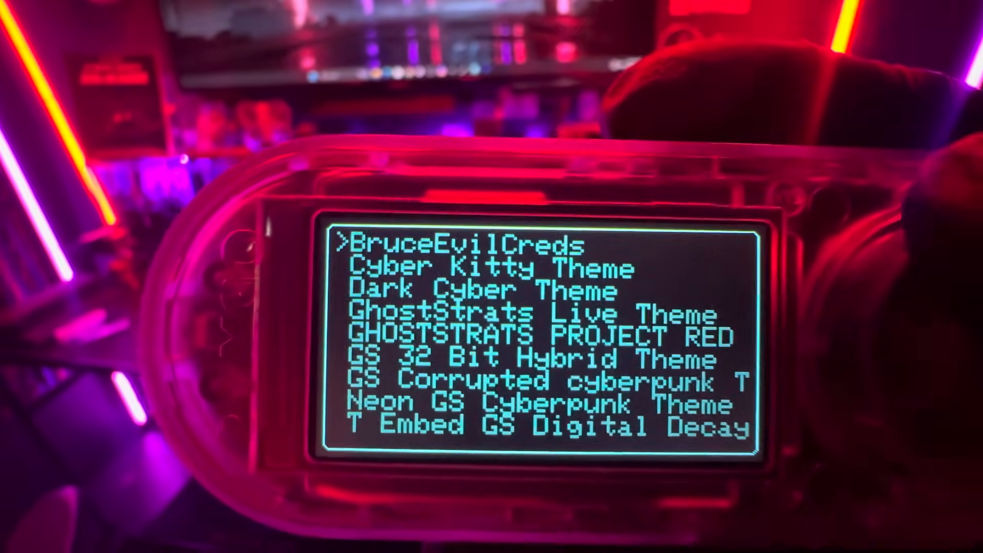
Move down the device theme list to highlight GHOSTSTRATS PROJECT RED.
{"action": "key", "text": "down"}
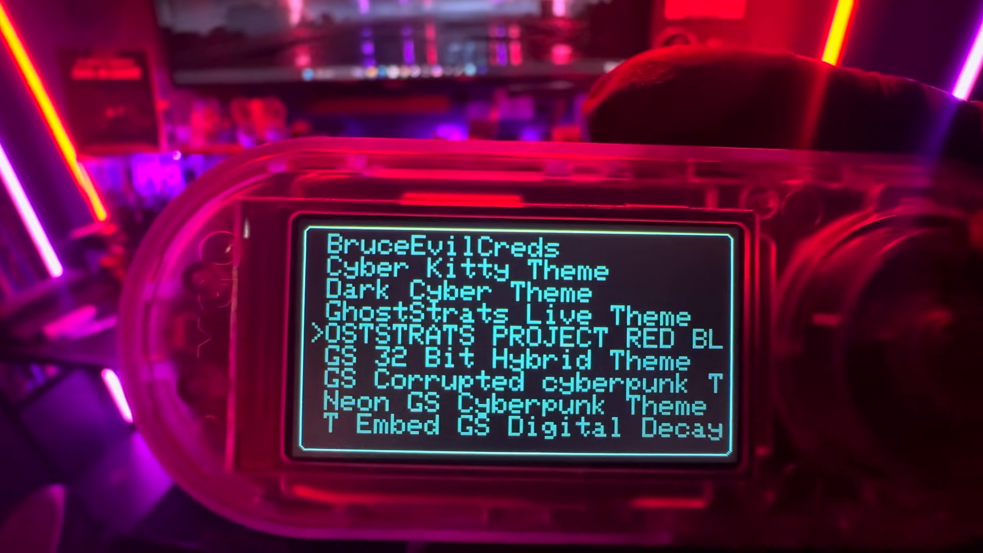